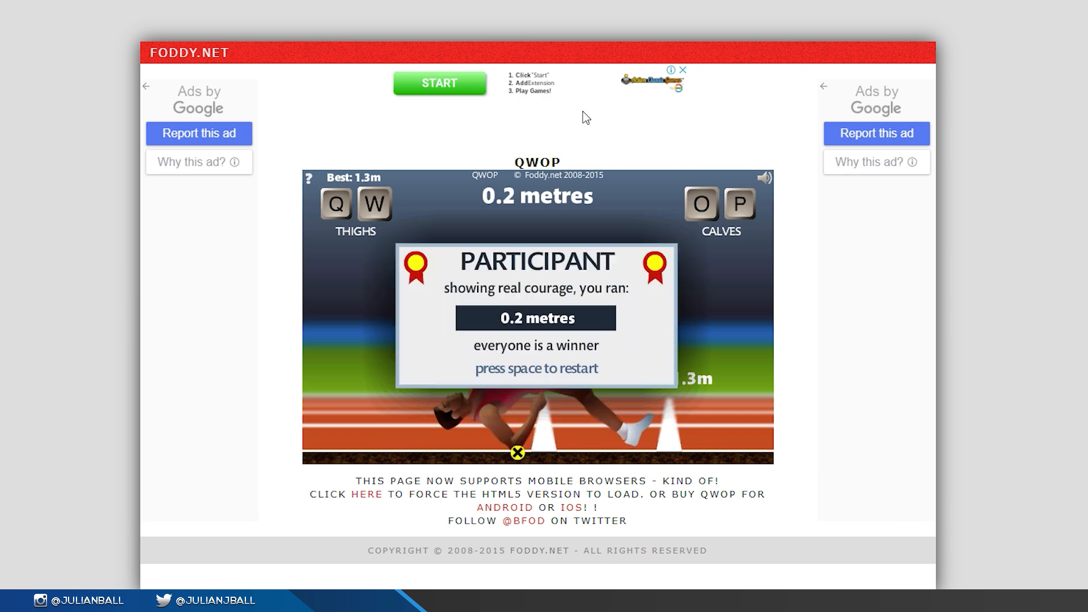
Restart the QWOP run with Space after the athlete fell.
key(space)
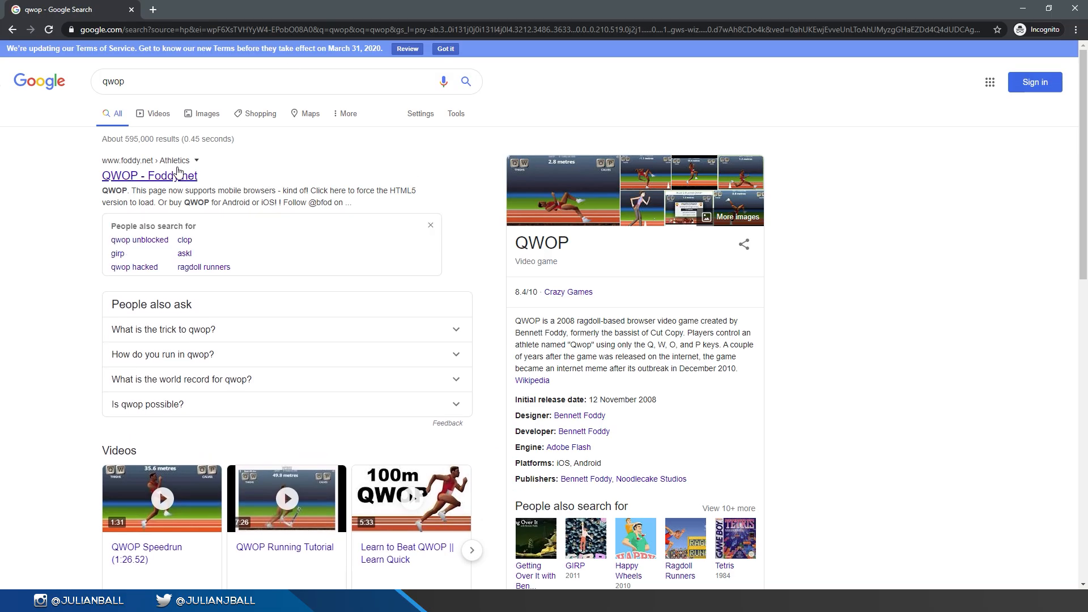
Play QWOP from the Foddy.net result, driving the athlete past 9 metres with Q presses.
click(149, 175)
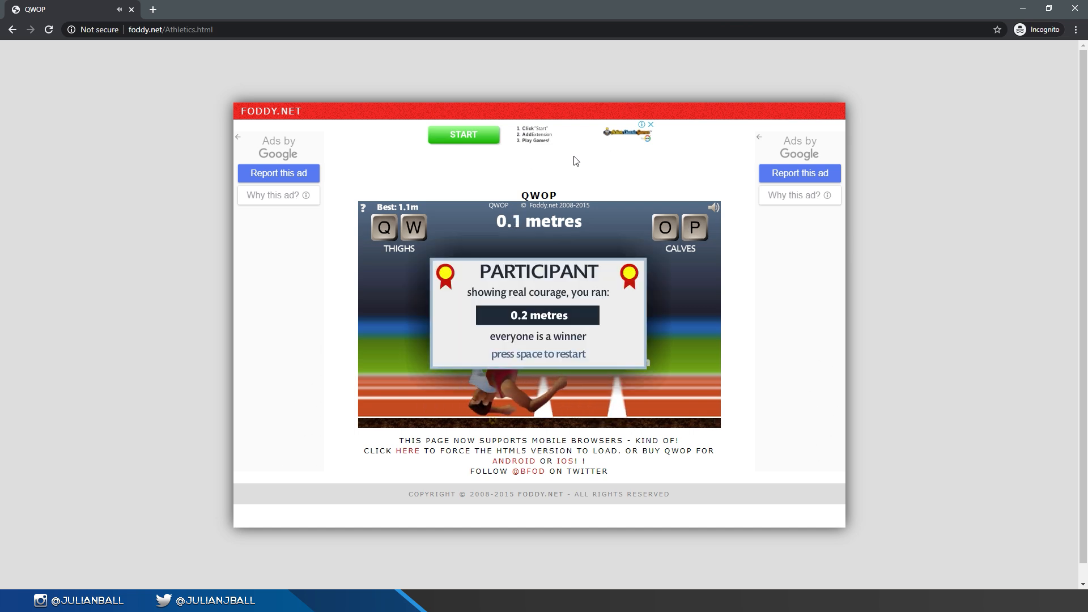
key(space)
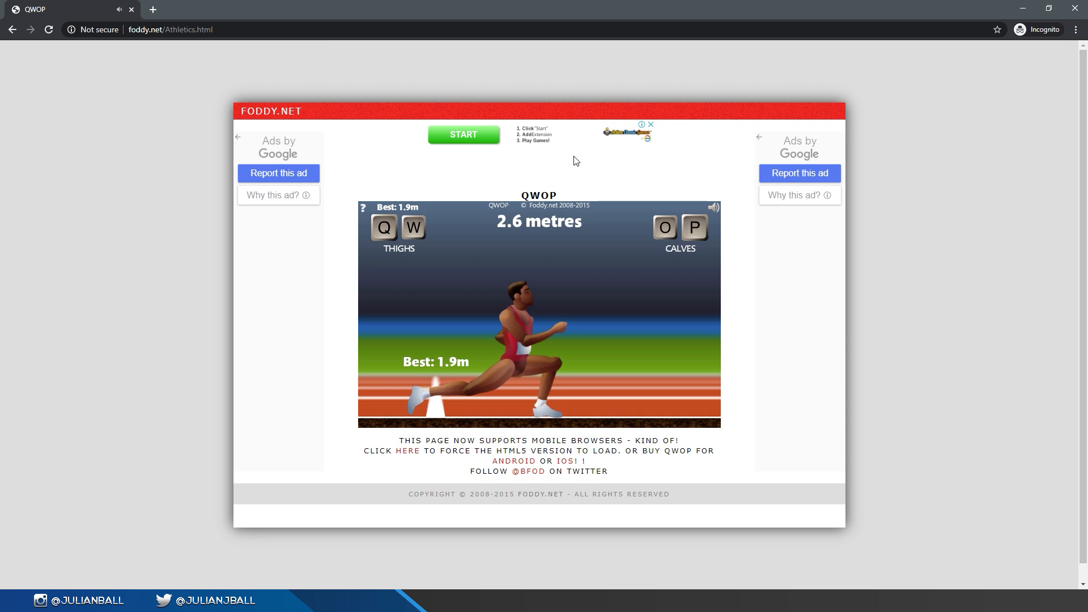
key(q)
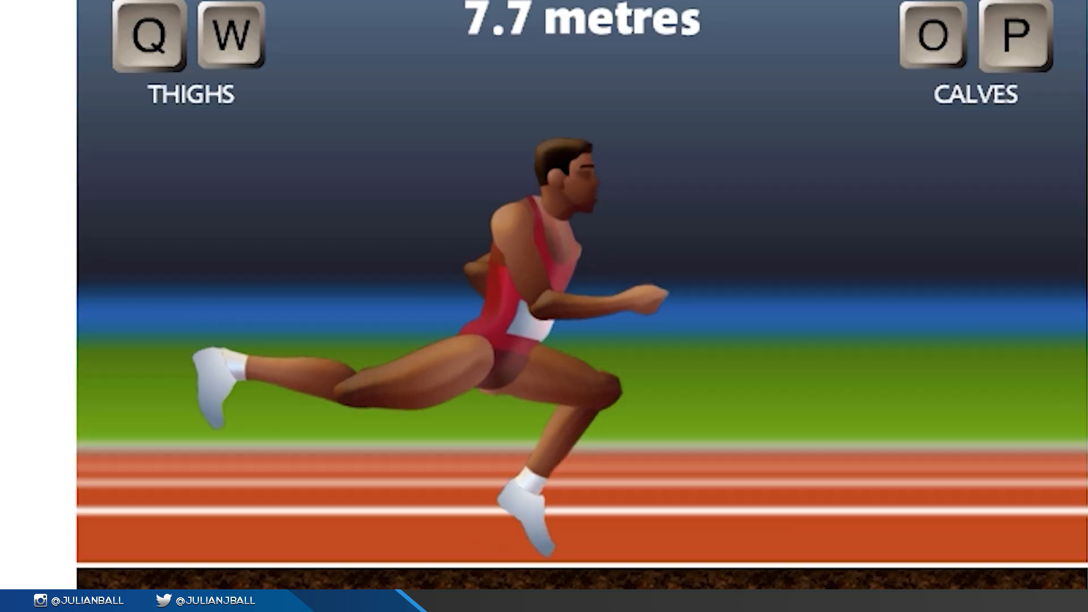
key(Escape)
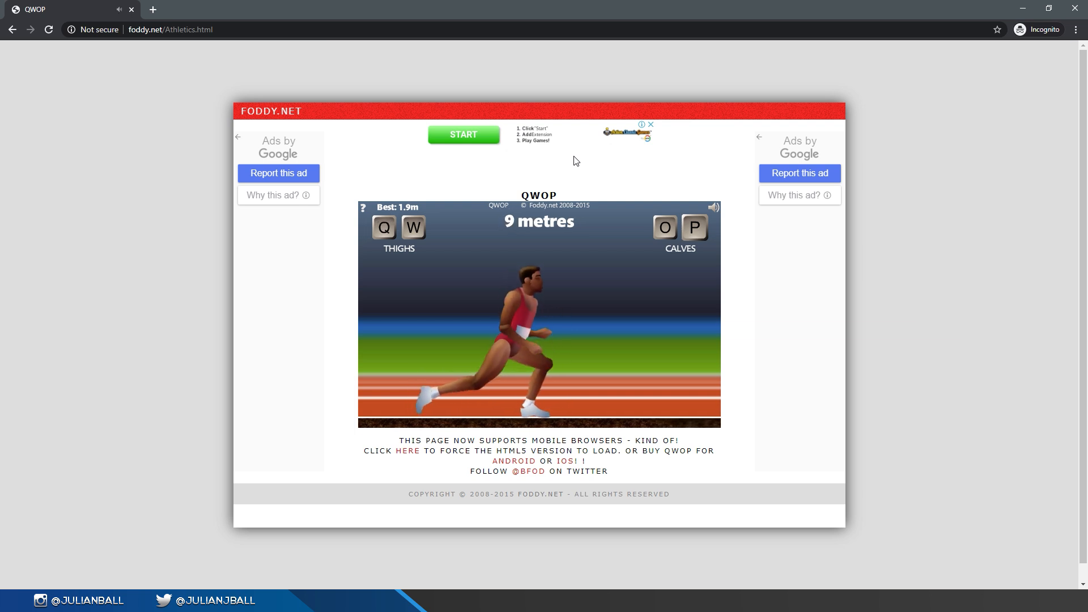
key(q)
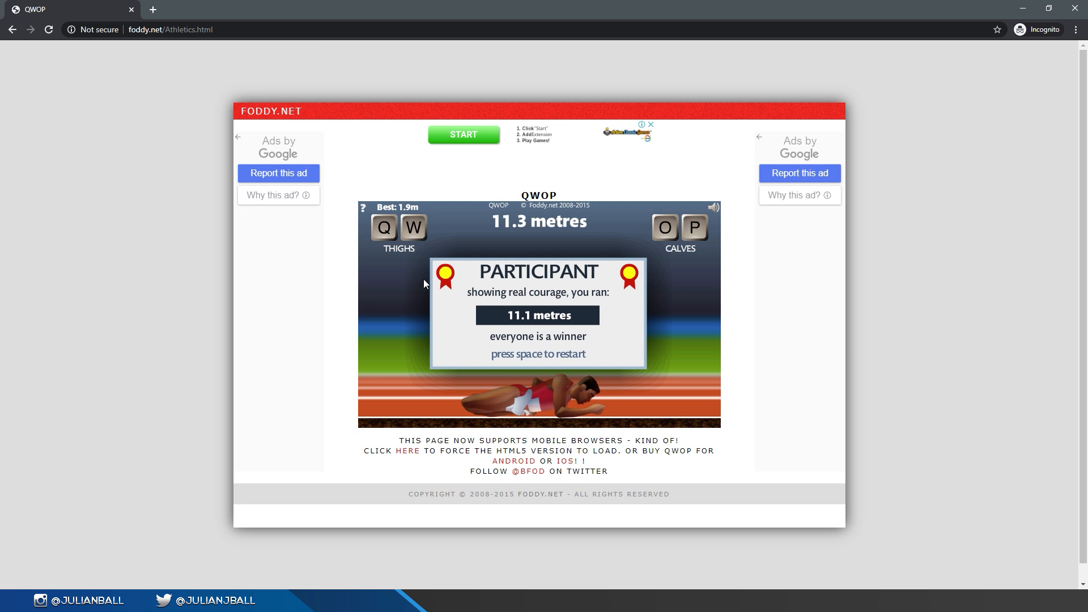
mouse_move(571, 361)
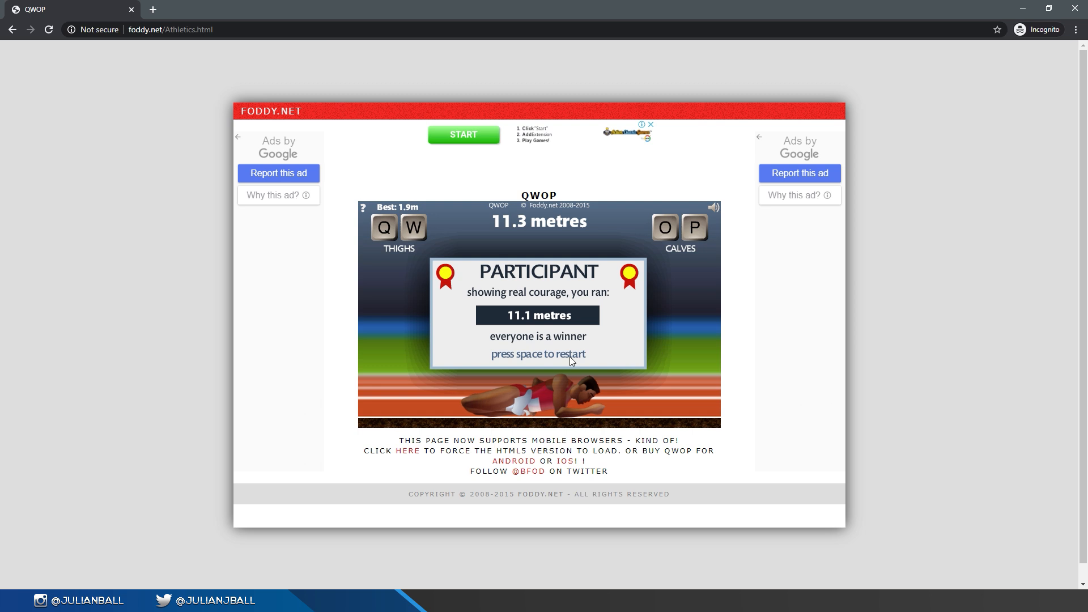
mouse_move(541, 366)
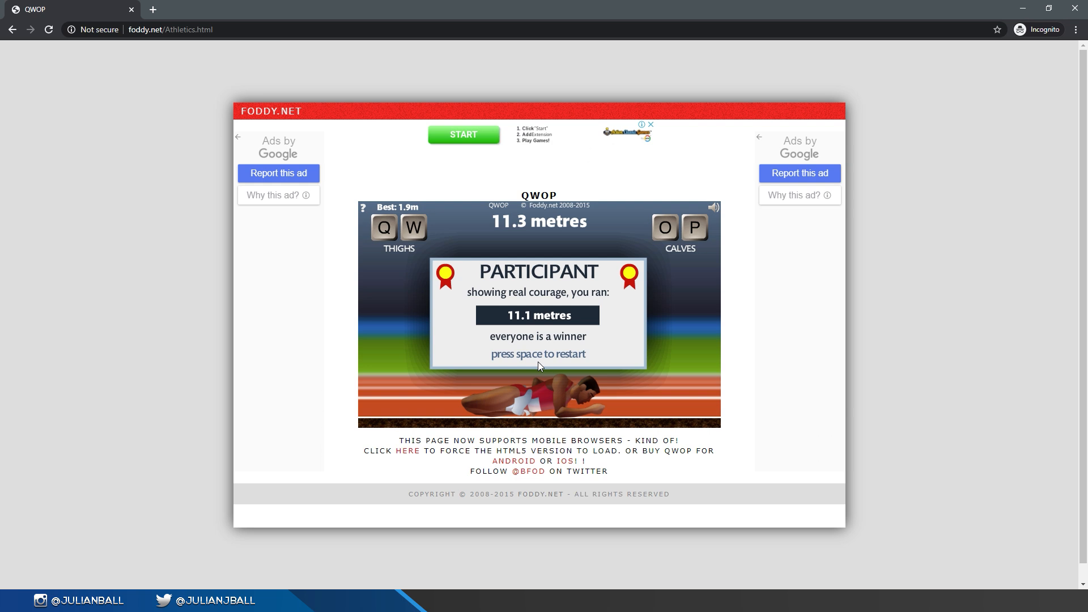
mouse_move(1077, 8)
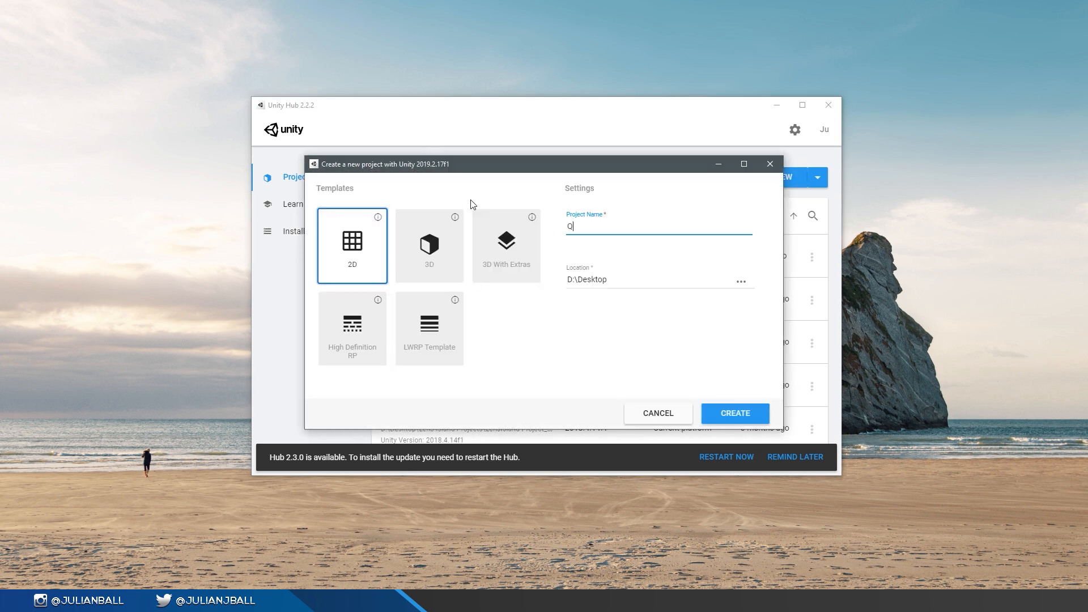
Create a new 2D Unity project for the remake.
click(735, 412)
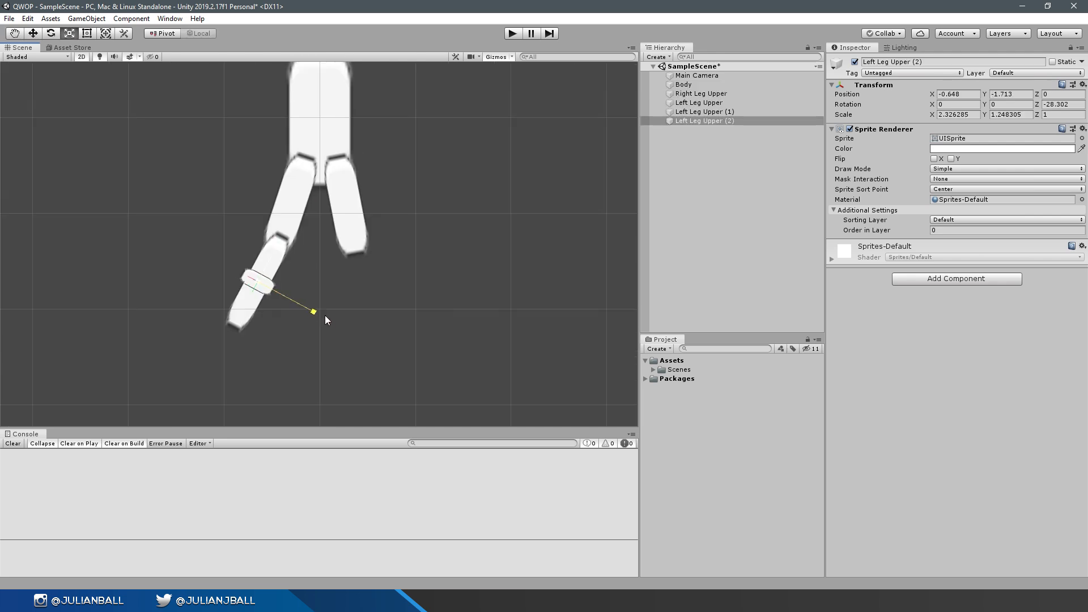
Give the Body a Capsule Collider 2D and the right upper leg a Hinge Joint 2D.
click(698, 112)
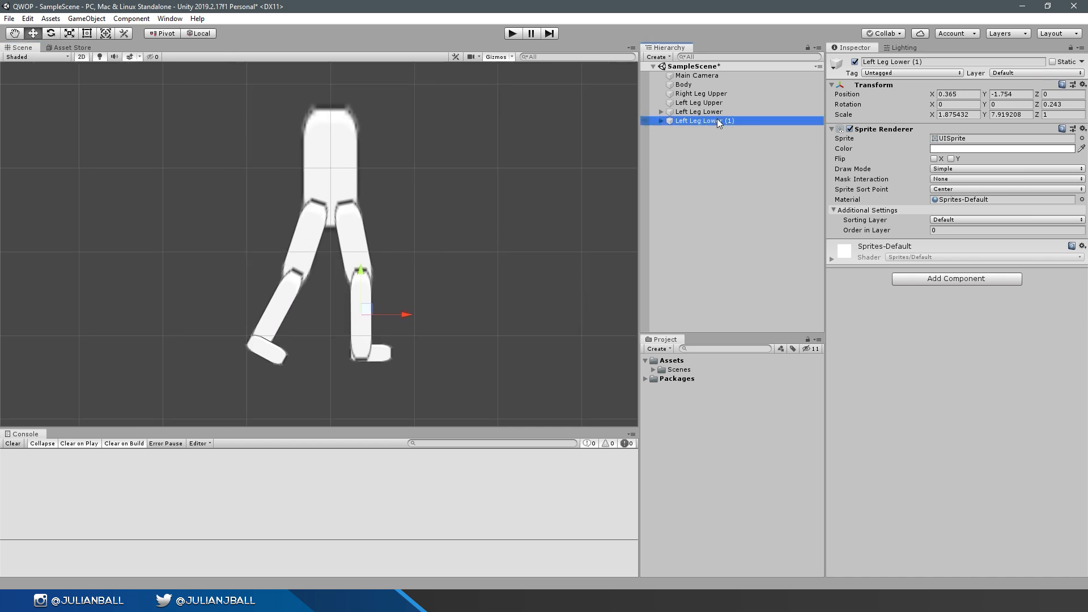
click(683, 84)
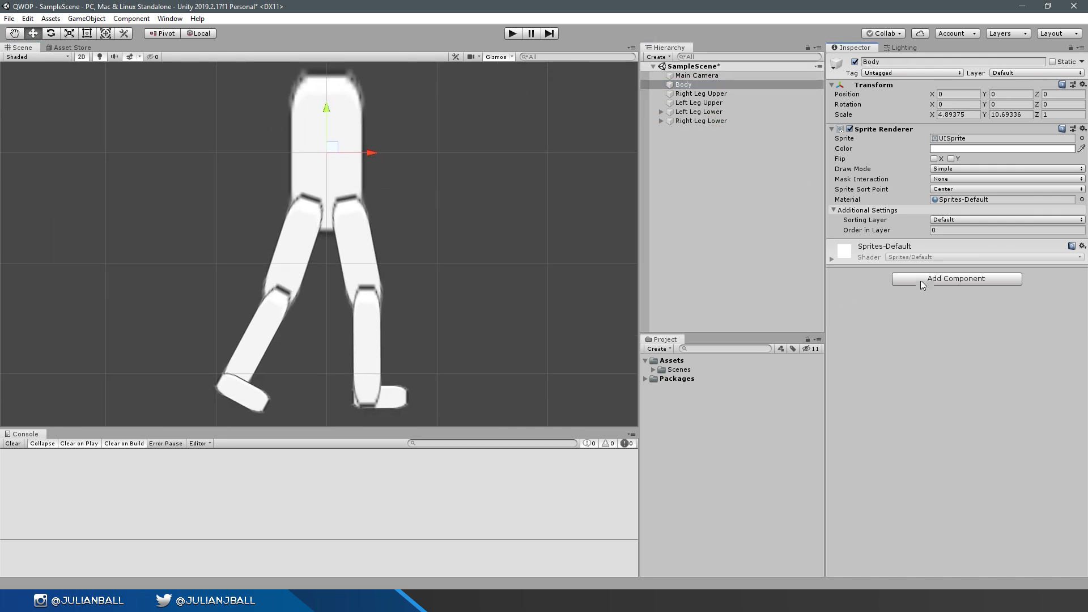
click(955, 279)
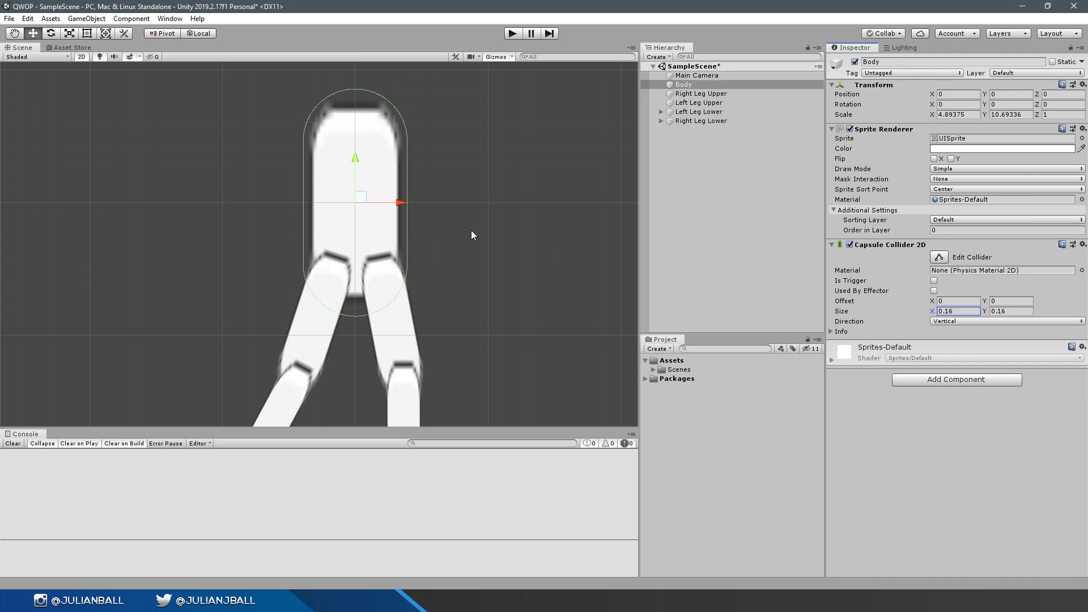
click(938, 258)
text(hi)
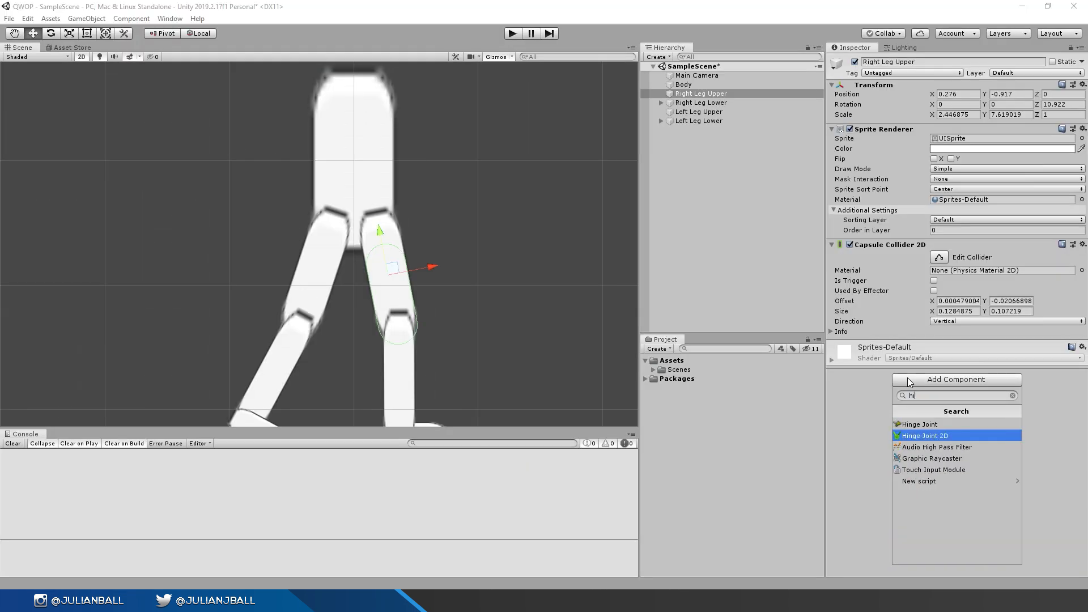
click(923, 436)
text(0.05)
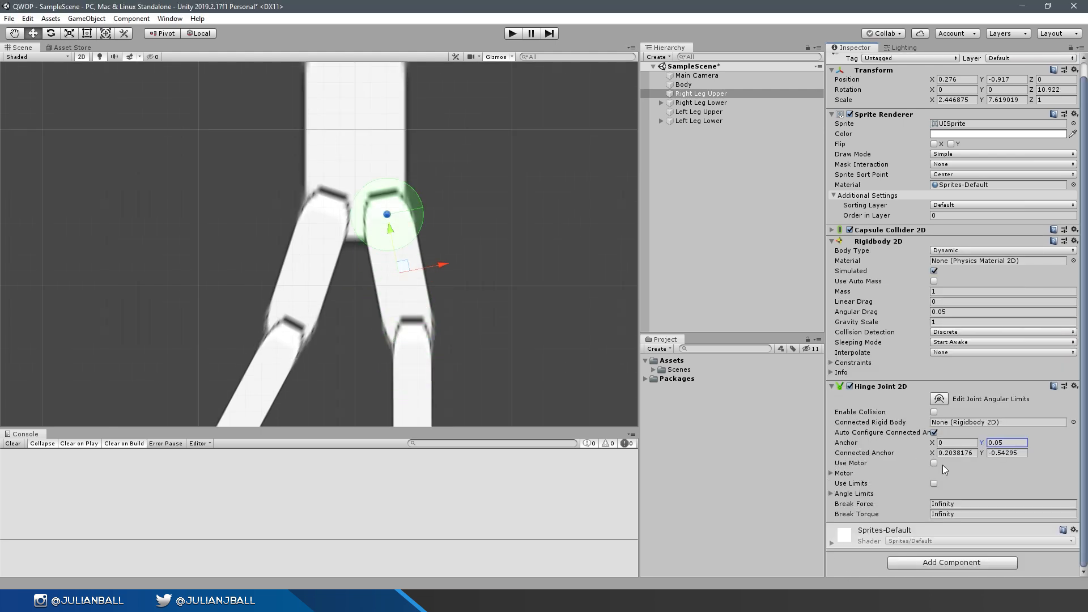
Set the right lower leg's hinge Connected Rigid Body and angle limits, then run the scene.
click(700, 102)
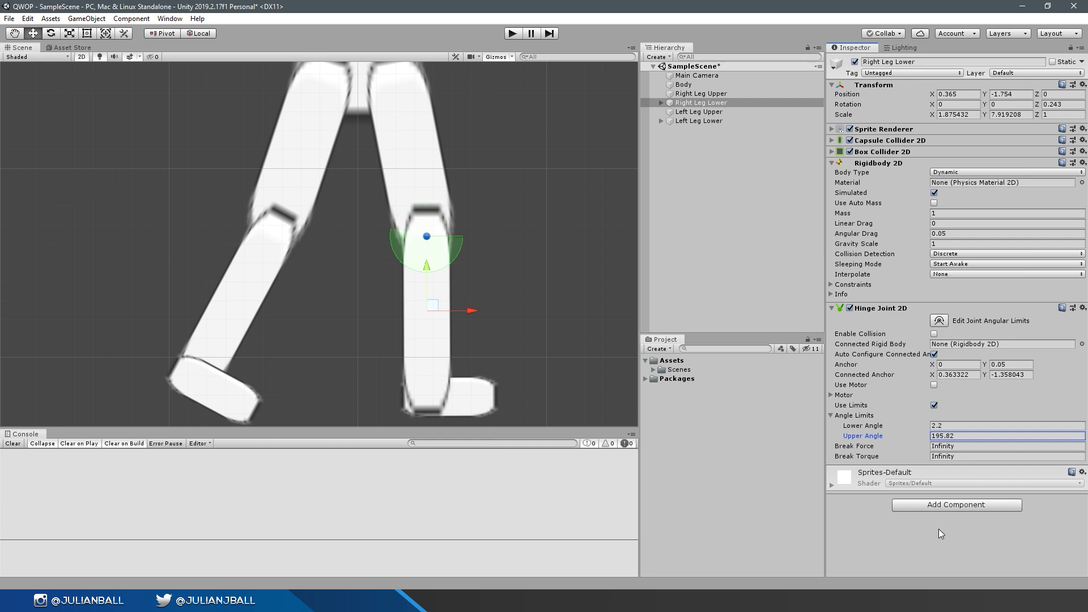
click(684, 83)
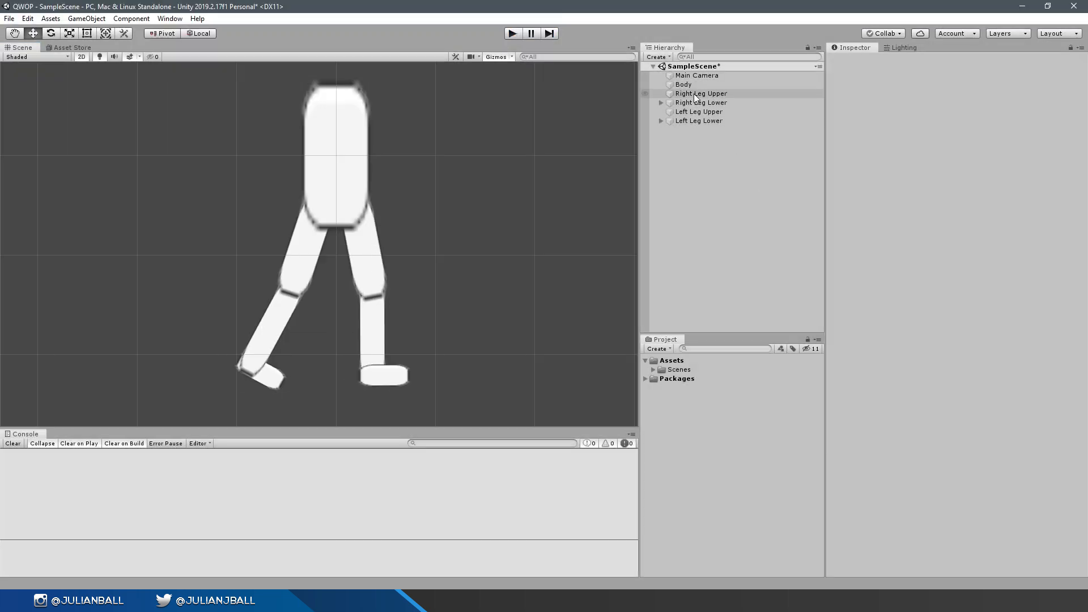
click(701, 93)
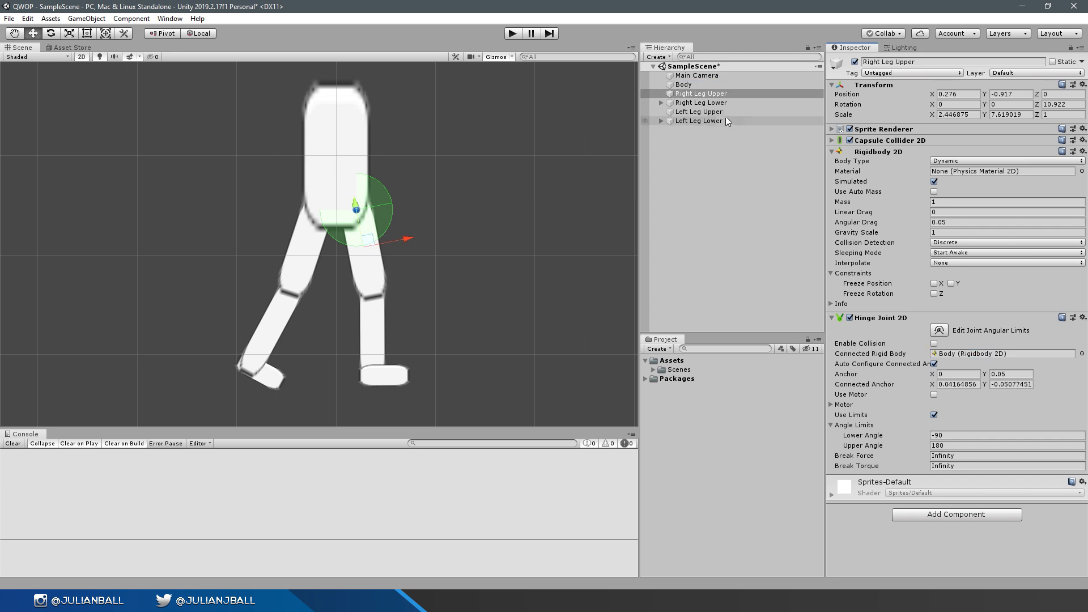
click(700, 102)
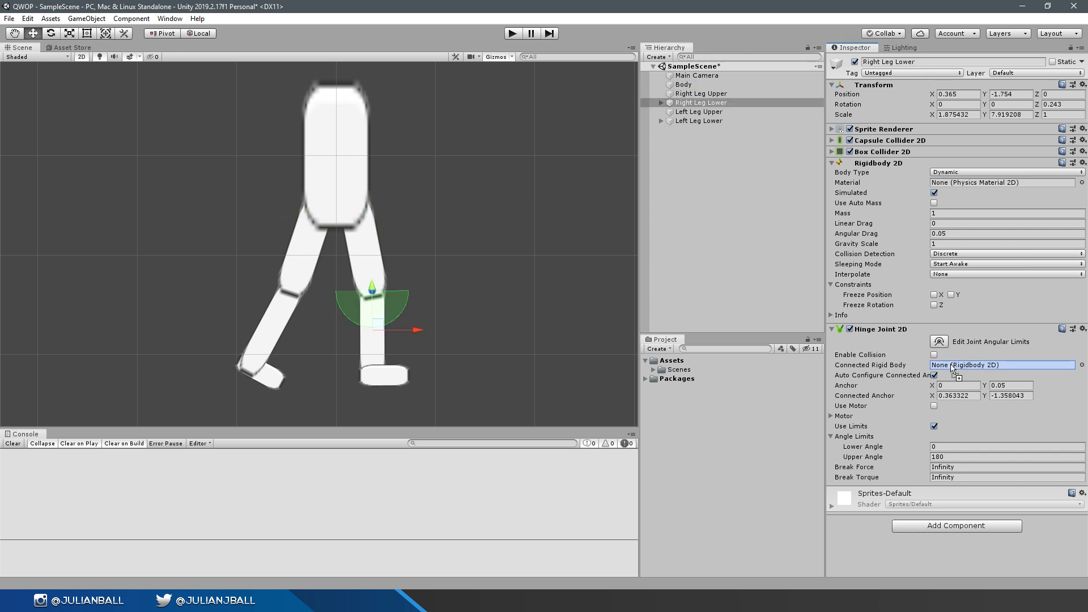
click(513, 32)
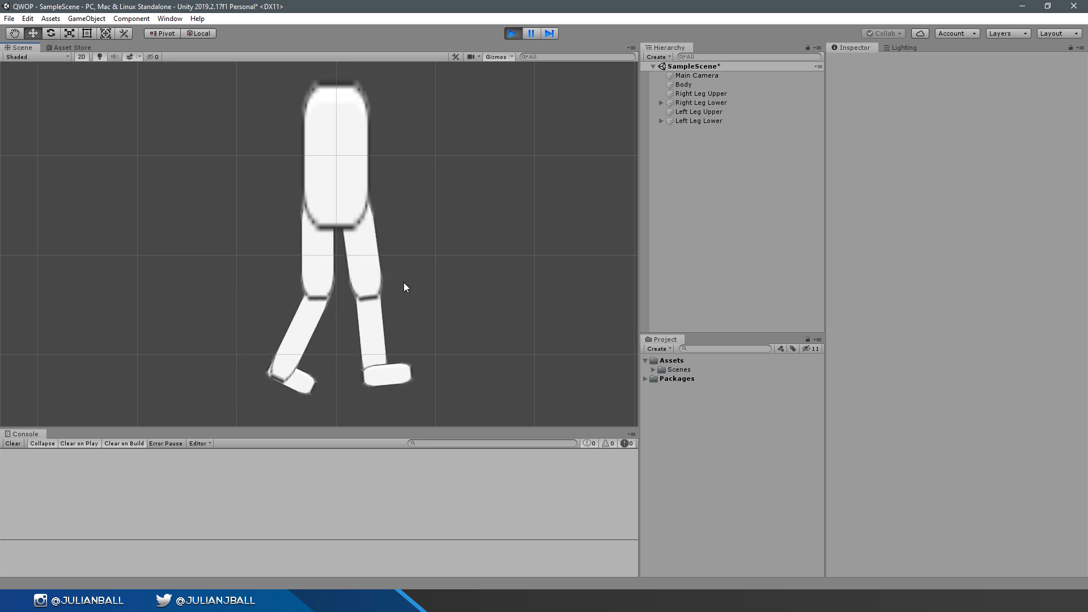
Inspect Right Leg Upper's hinge while playing, then create the BodyController script for editing.
click(700, 92)
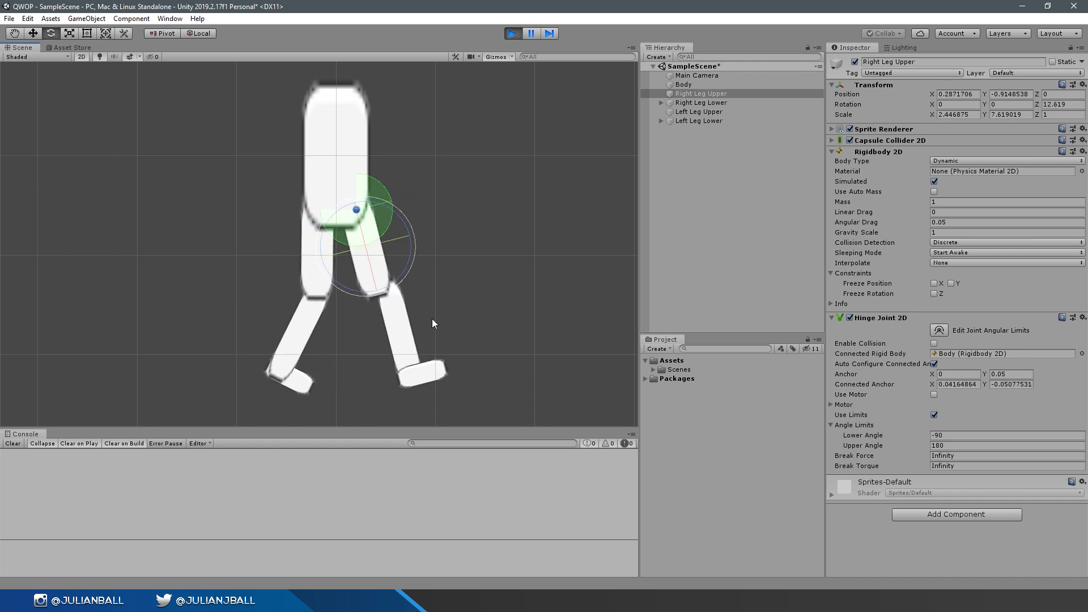
click(684, 84)
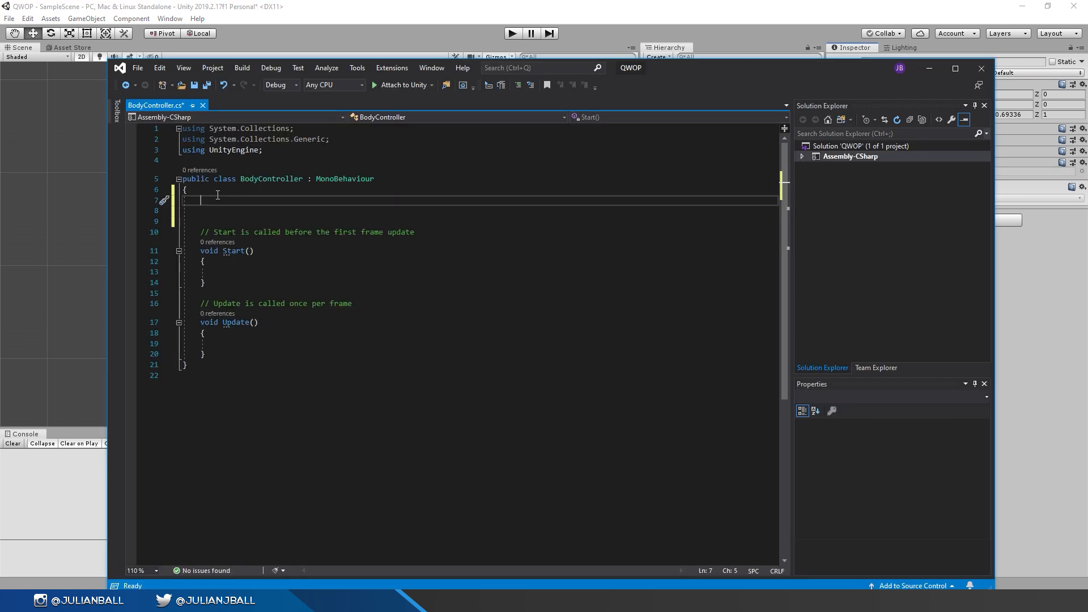
Declare public float upper and lower leg torque fields in BodyController.
text(public Rigidbody2D qMotor;)
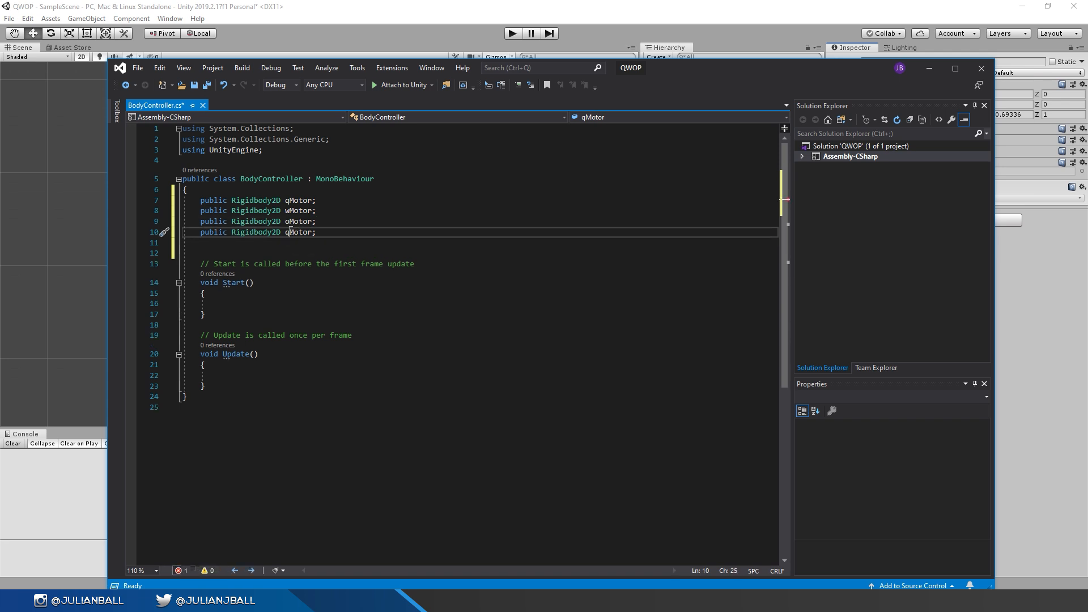
text(public float)
click(457, 374)
text(qMotor.MoveRotation(qMotor.rotation + )
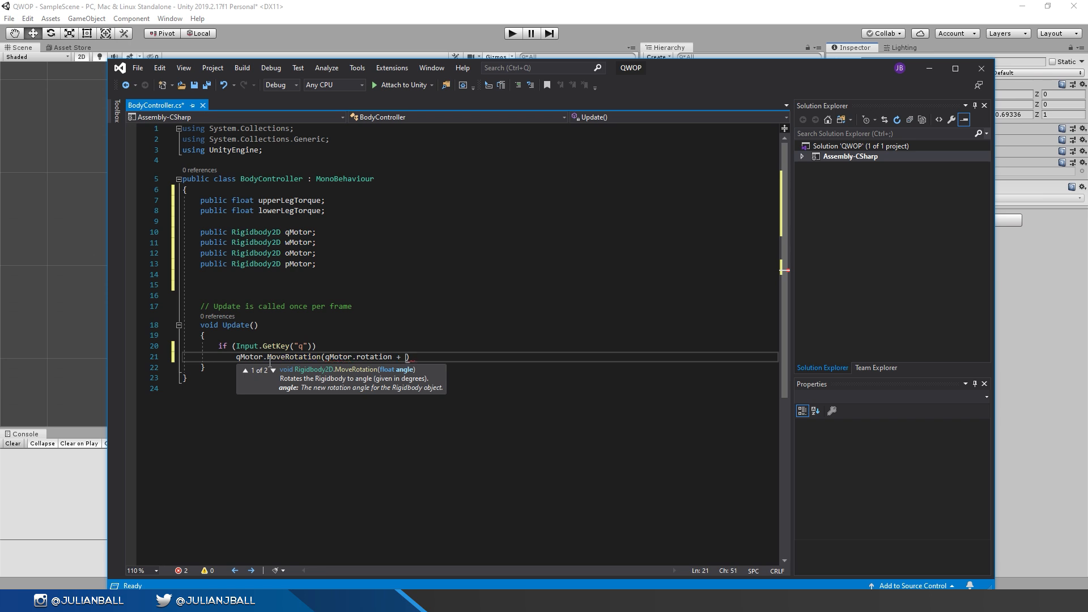
text(upp)
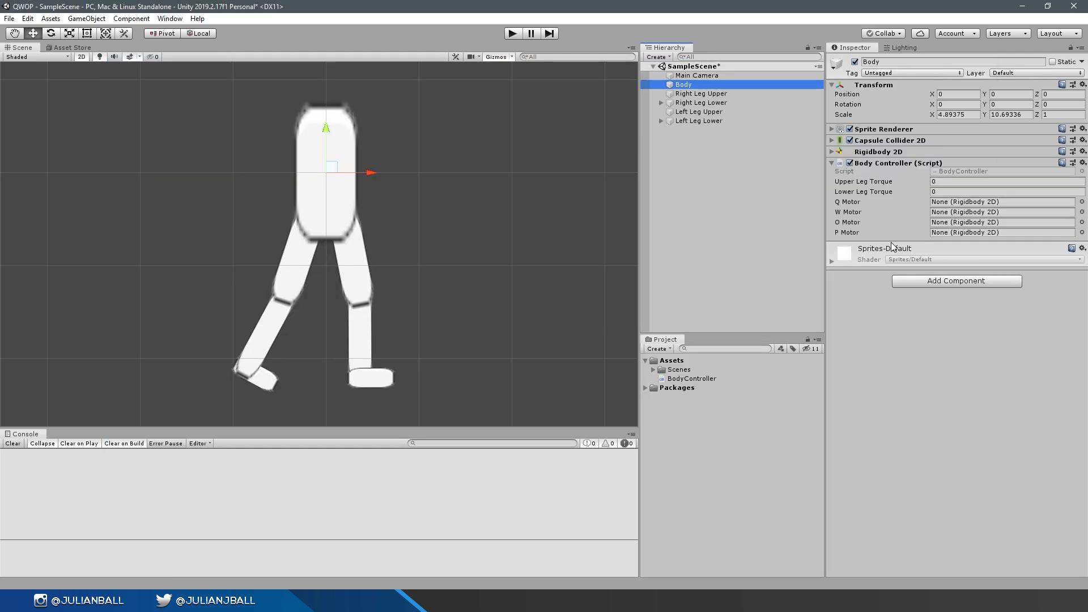
Assign the four leg pieces to Body Controller's Q, W, O, P motors and play to test.
click(1006, 182)
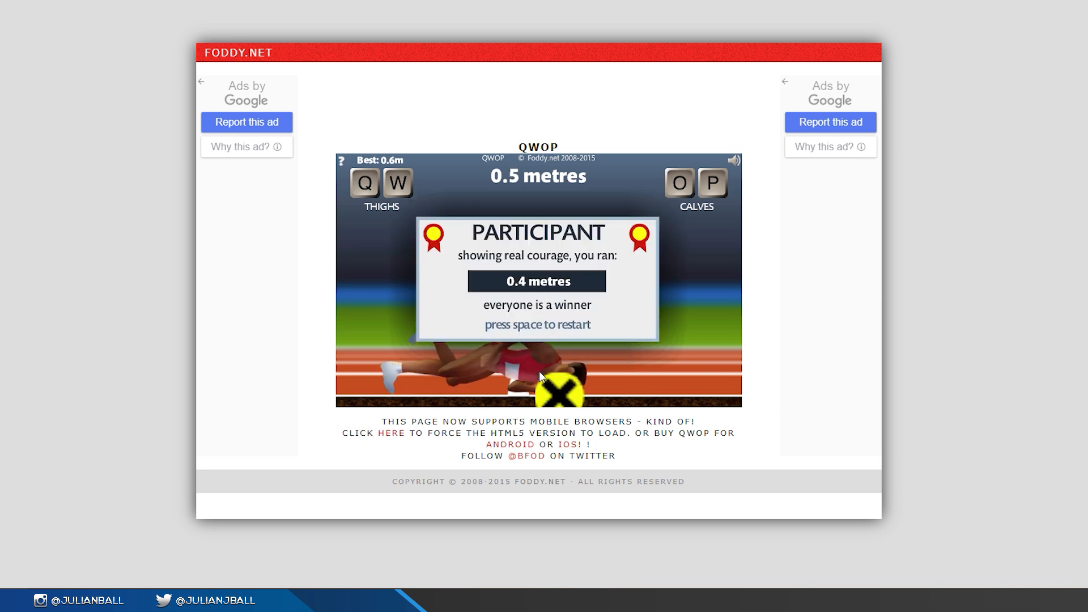
key(space)
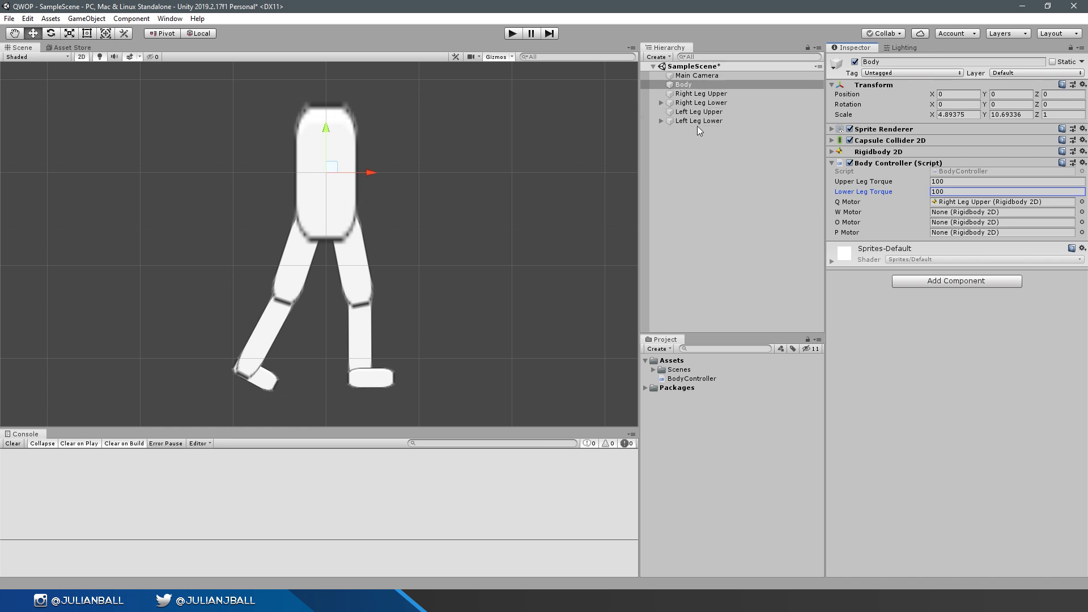
click(699, 112)
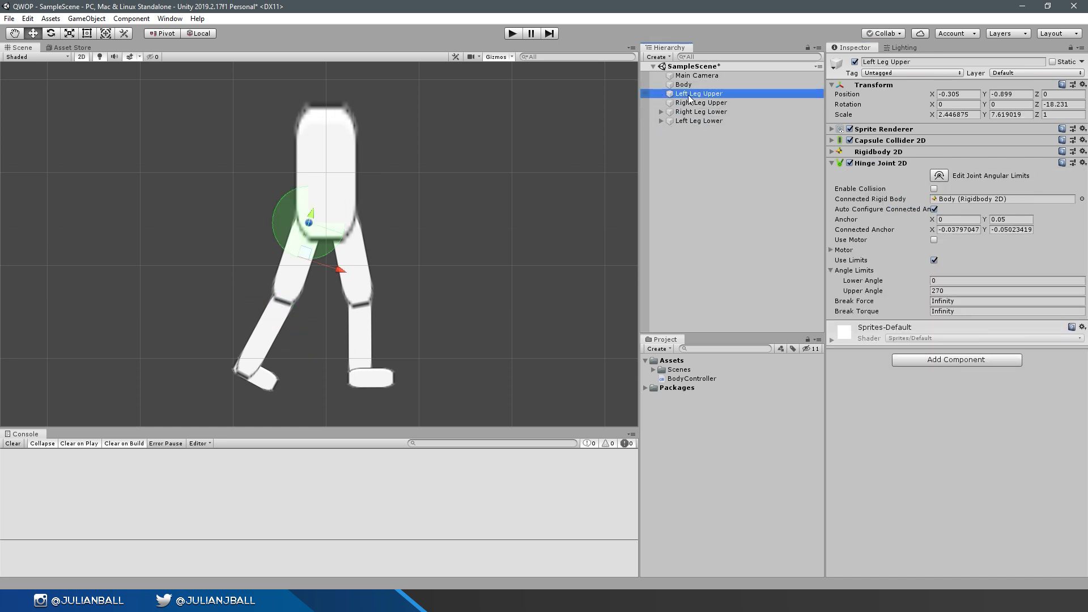
click(683, 84)
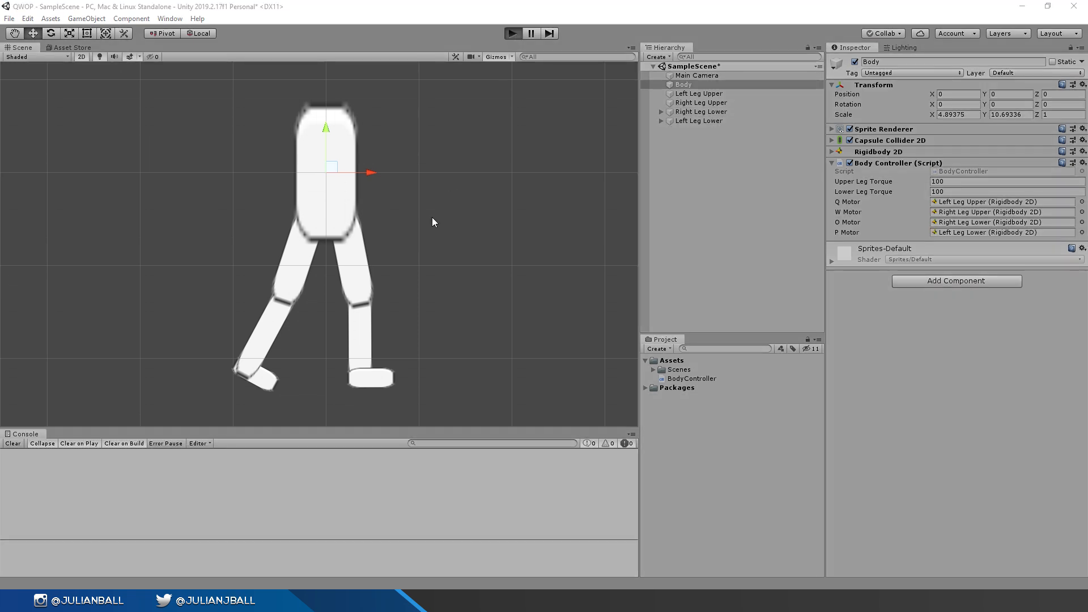
click(512, 33)
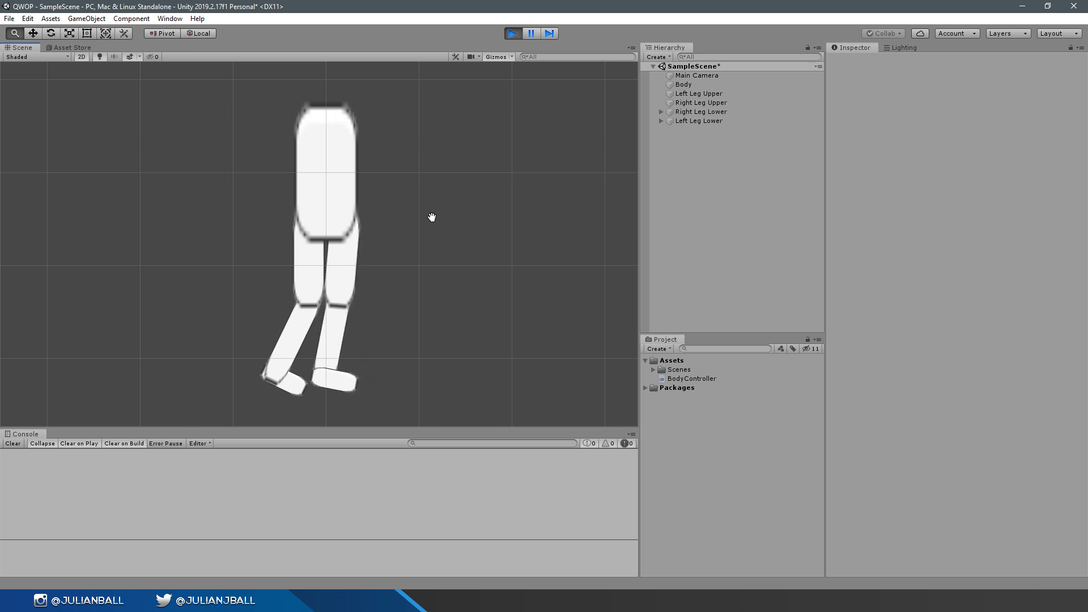
Raise Upper Leg Torque and Lower Leg Torque to 1000 on the Body.
click(682, 84)
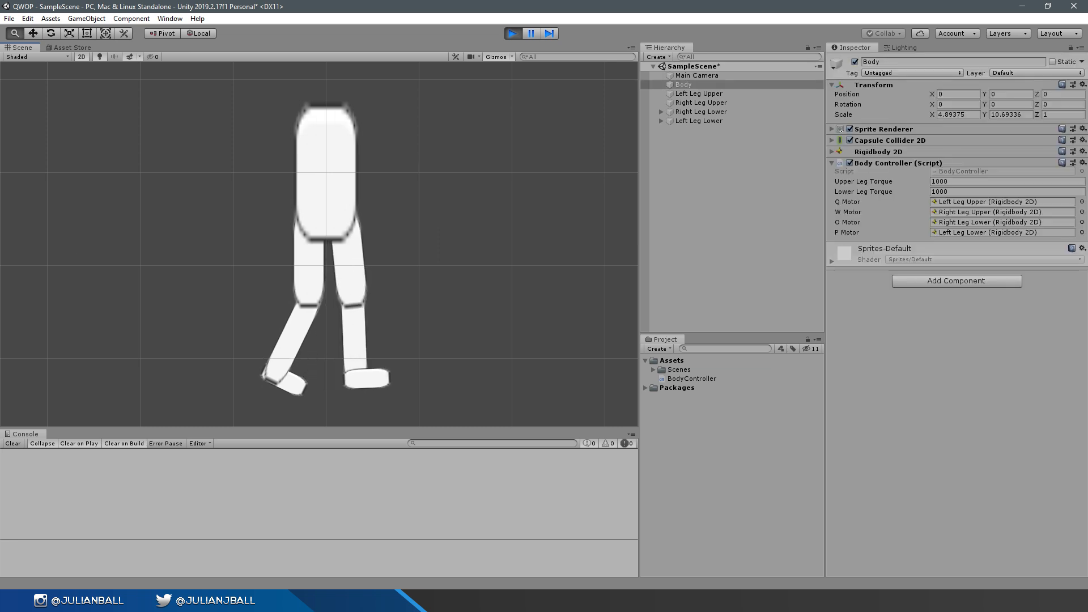
click(512, 32)
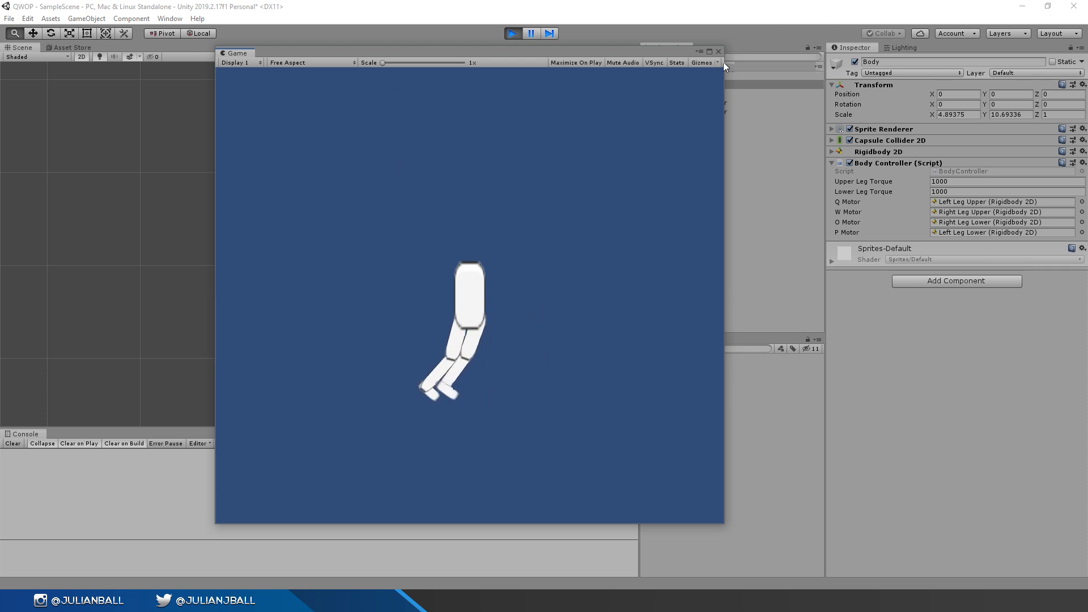
Untick LeftLeg/Right Leg in the Physics 2D Layer Collision Matrix.
click(512, 33)
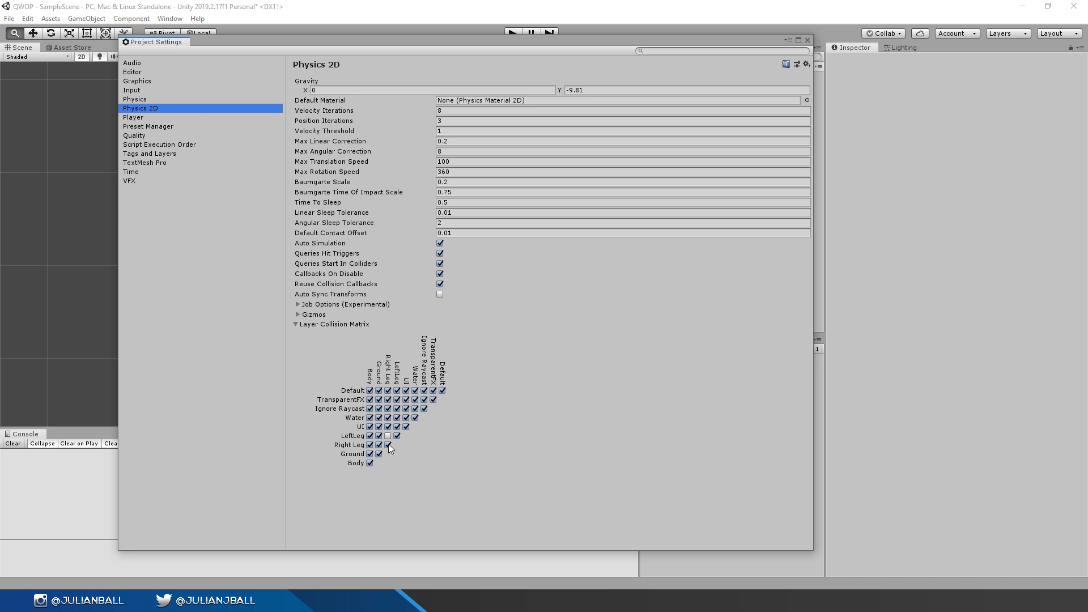
mouse_move(389, 444)
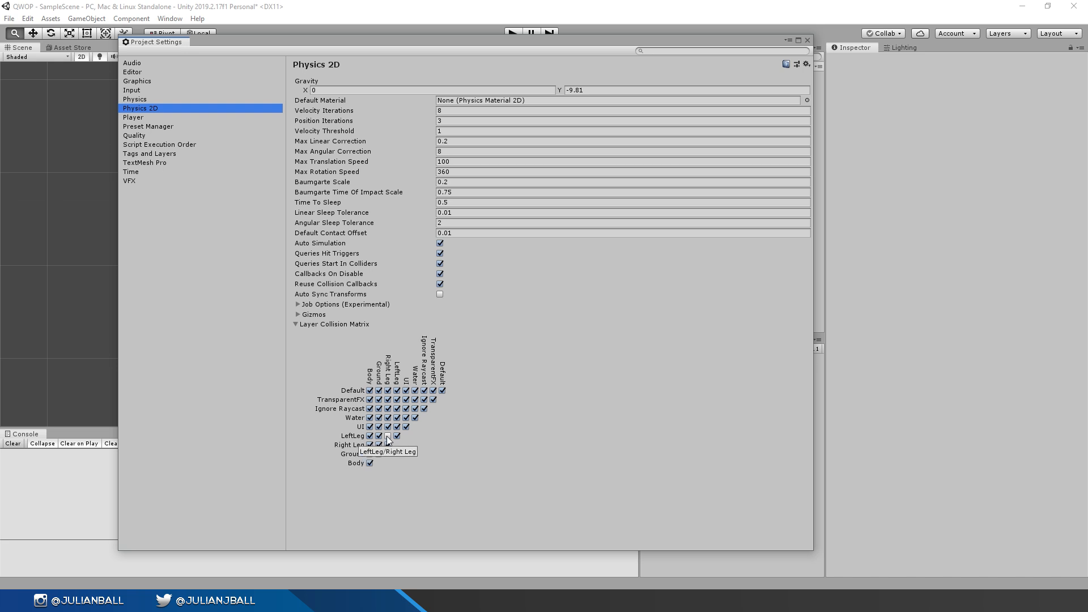
click(512, 33)
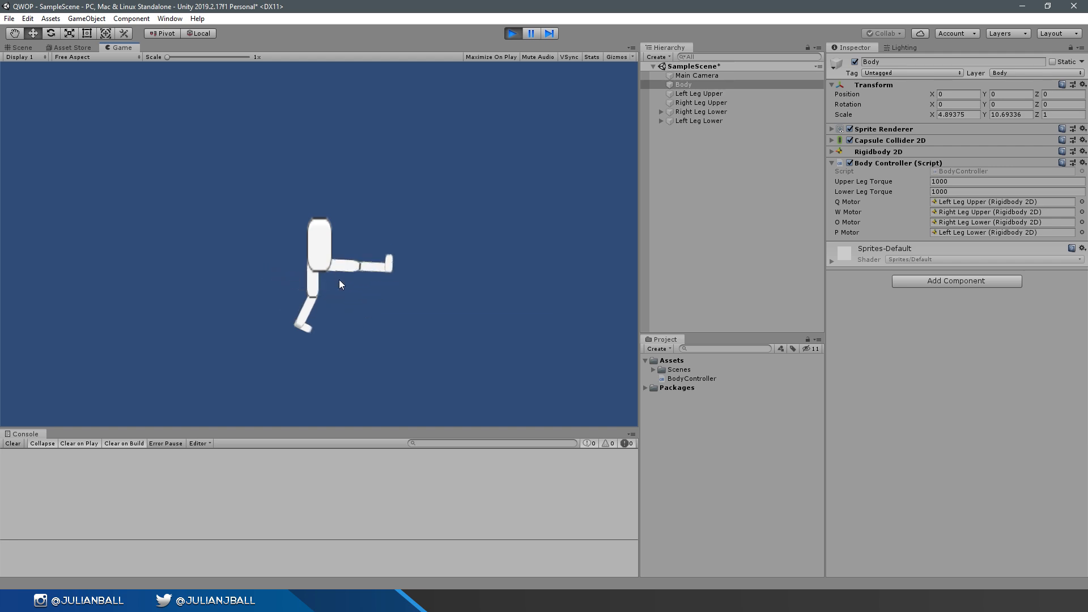
Exit Play mode and reopen BodyController in Visual Studio.
click(700, 102)
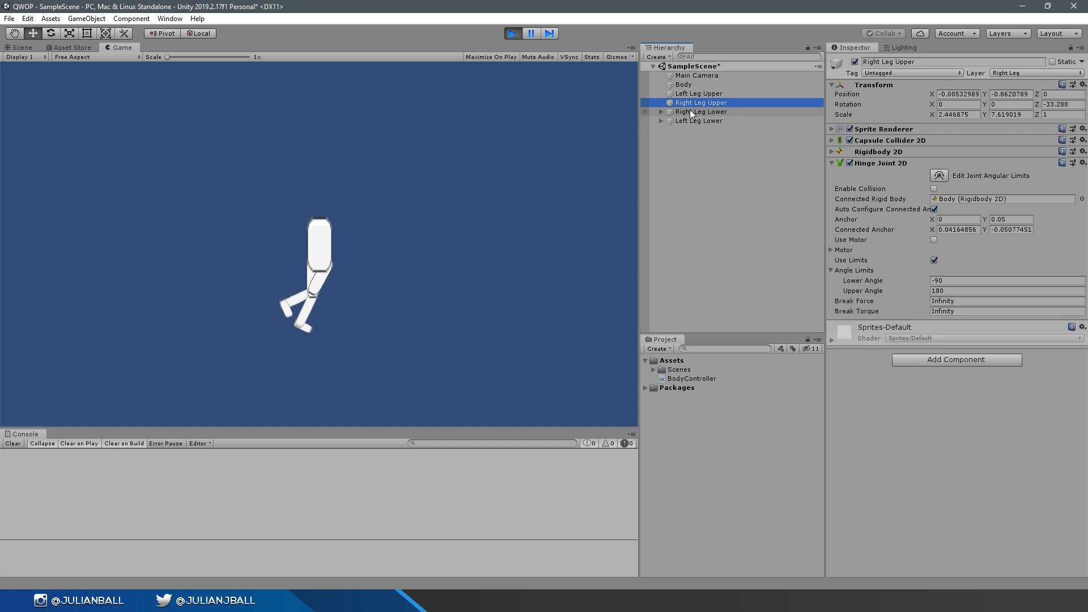
click(698, 92)
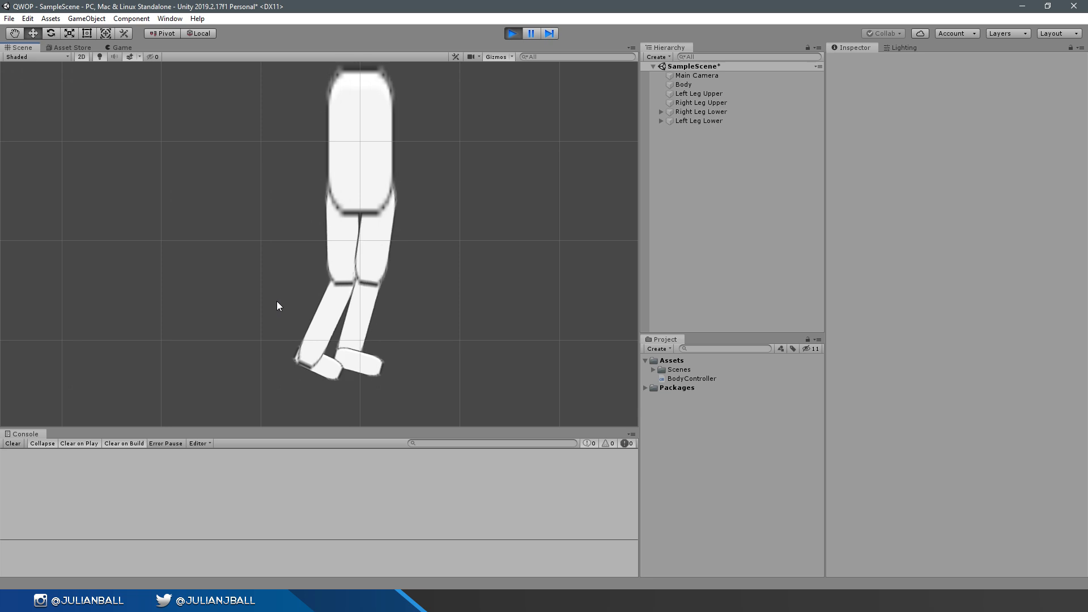
click(119, 48)
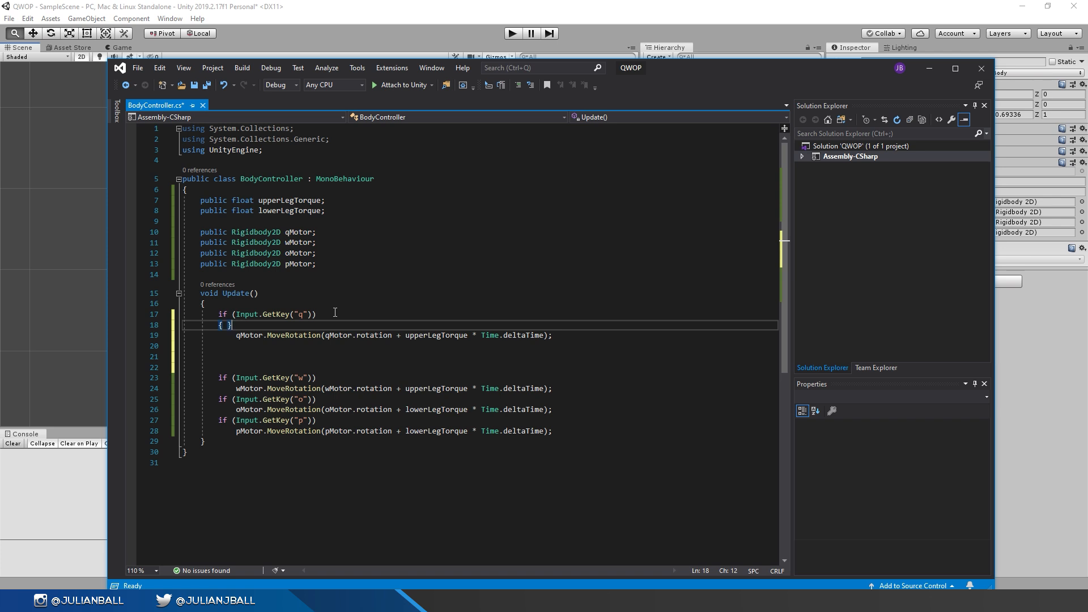
Make the q block also rotate wMotor backward by upperLegTorque, then return to Unity to test.
key(enter)
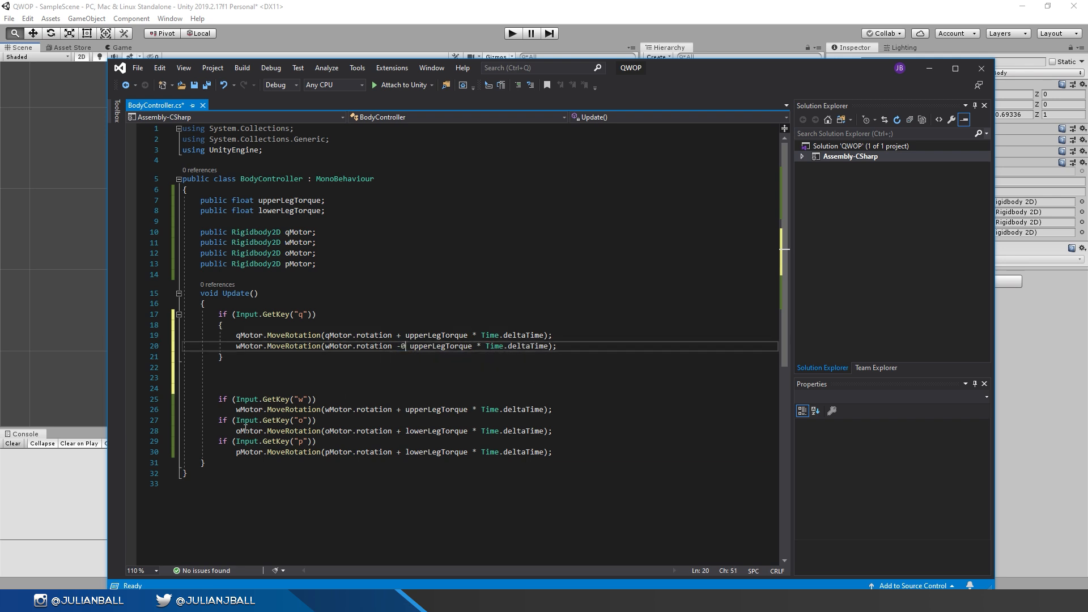
click(512, 33)
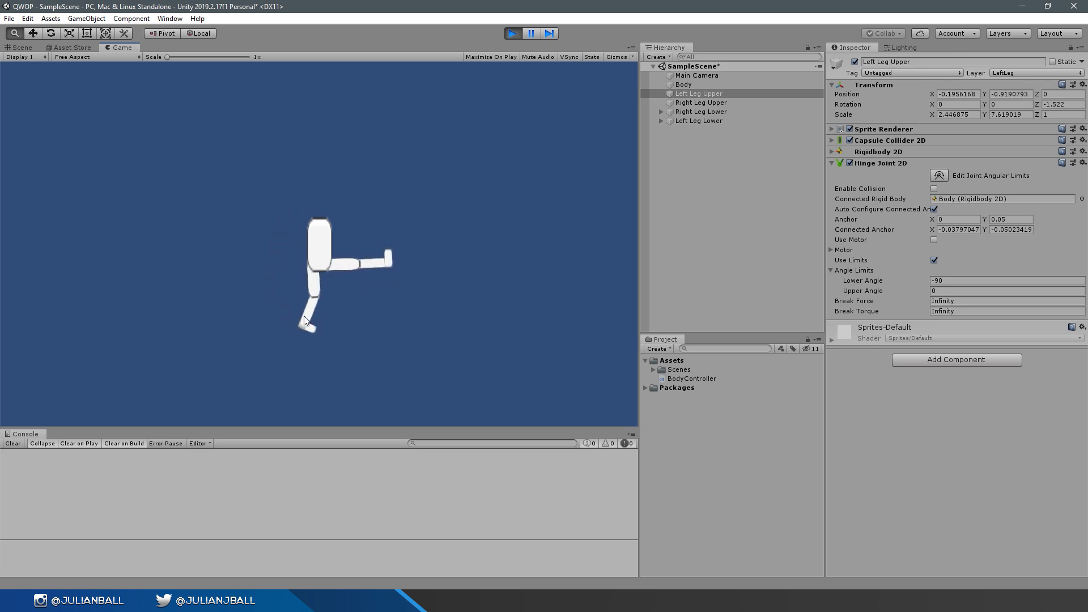
click(699, 120)
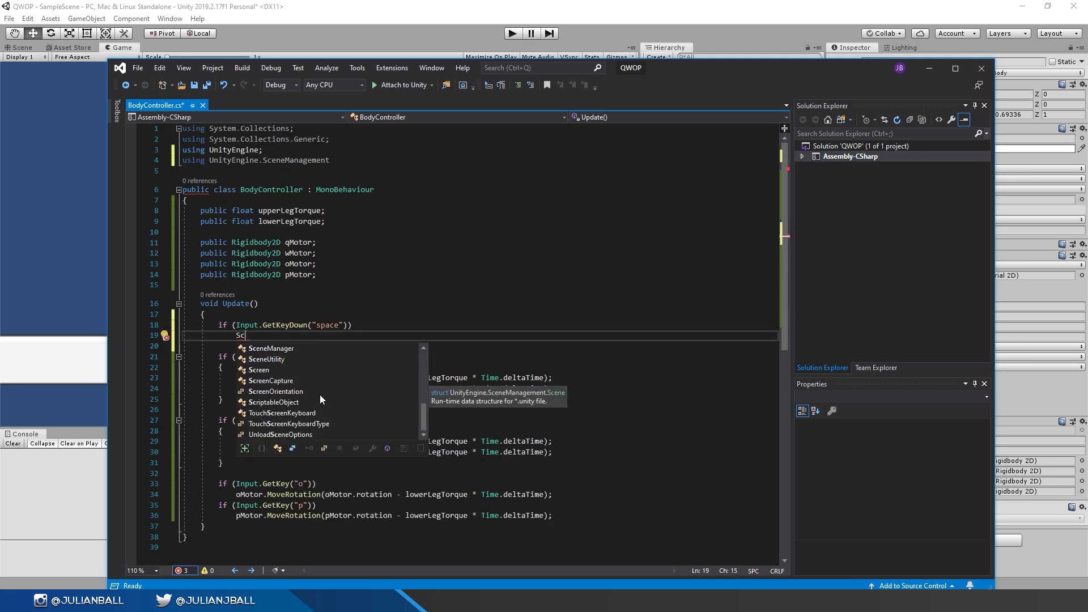
Write the space-to-reload, mirrored w rotation and Die-on-collision code, save and return to Unity.
text(eneManager.LoadScene(0);)
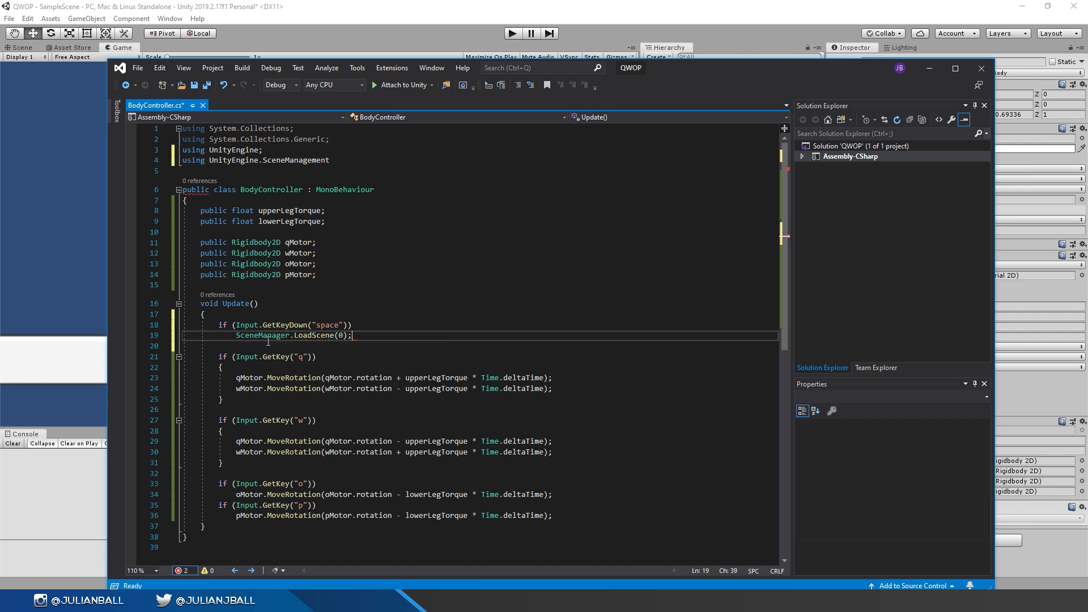
click(512, 33)
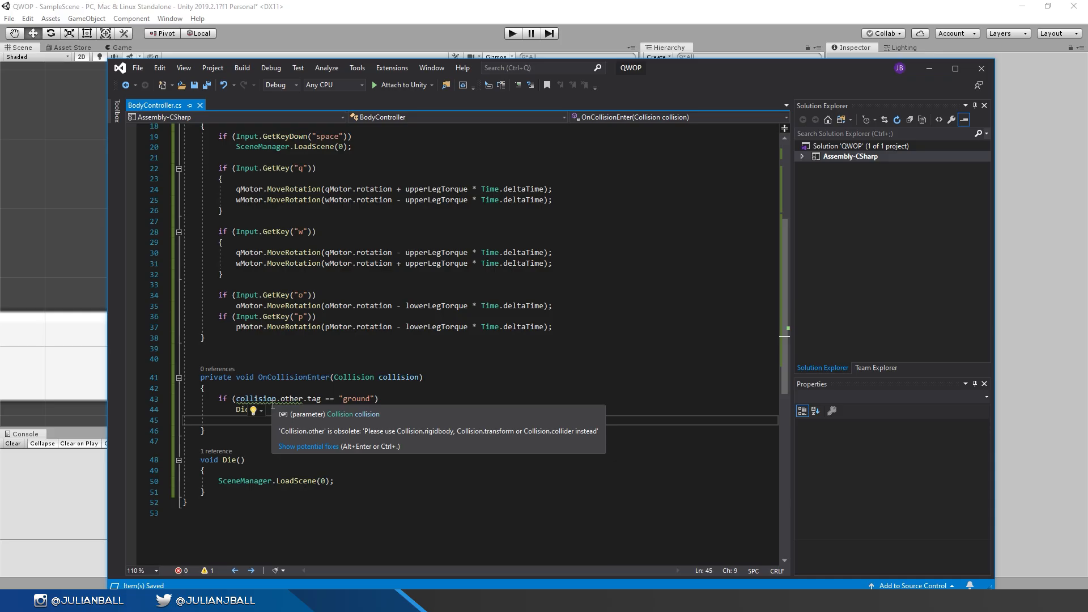
click(513, 33)
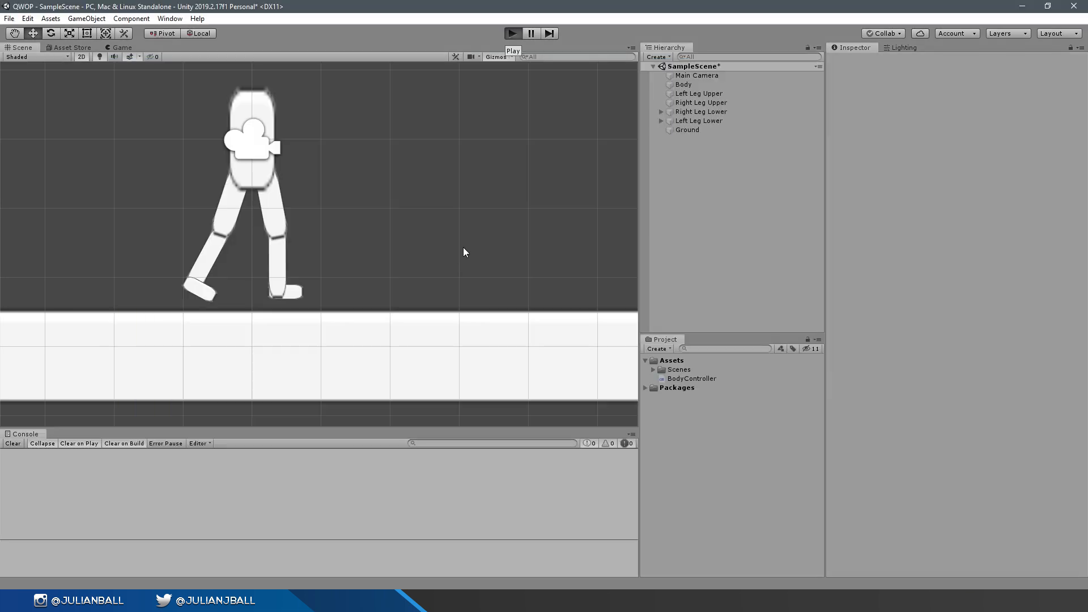
Set up the Ground strip with a Box Collider 2D and ground tag, then play-test ground contact.
click(511, 33)
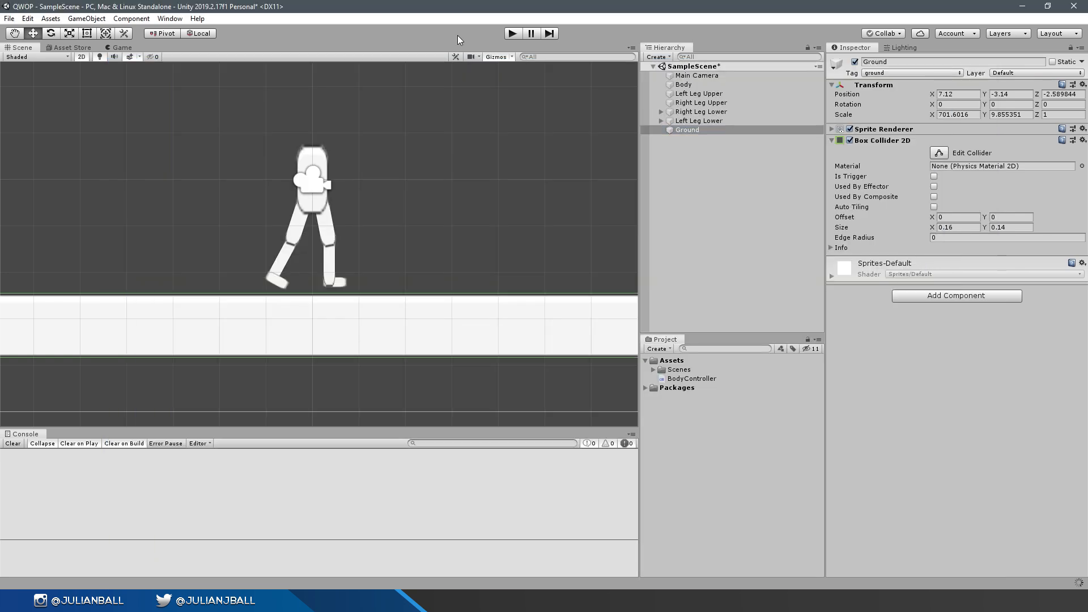
mouse_move(512, 33)
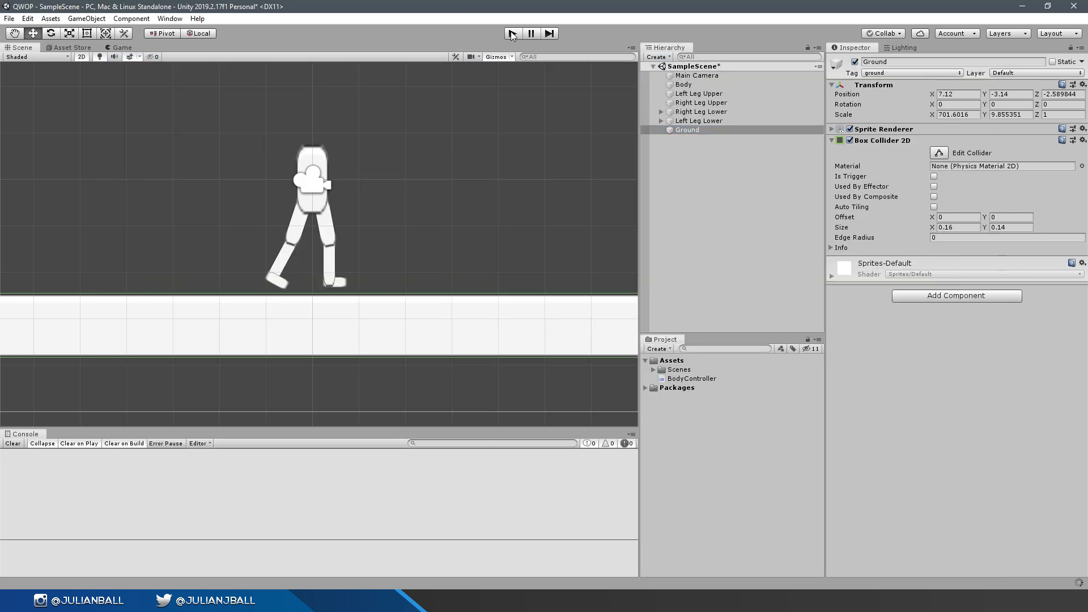
mouse_move(513, 33)
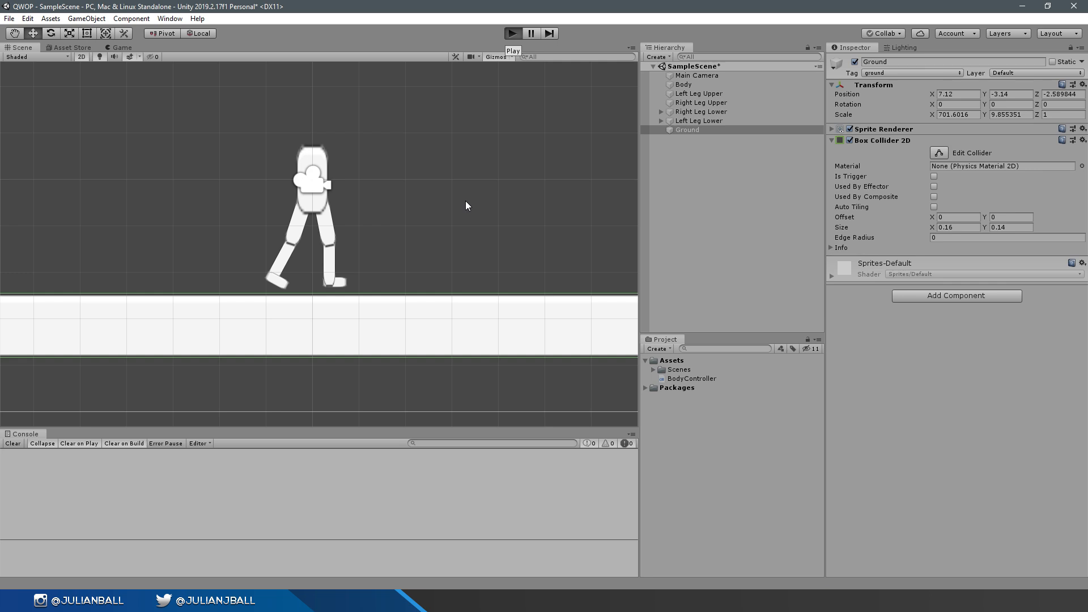
click(512, 33)
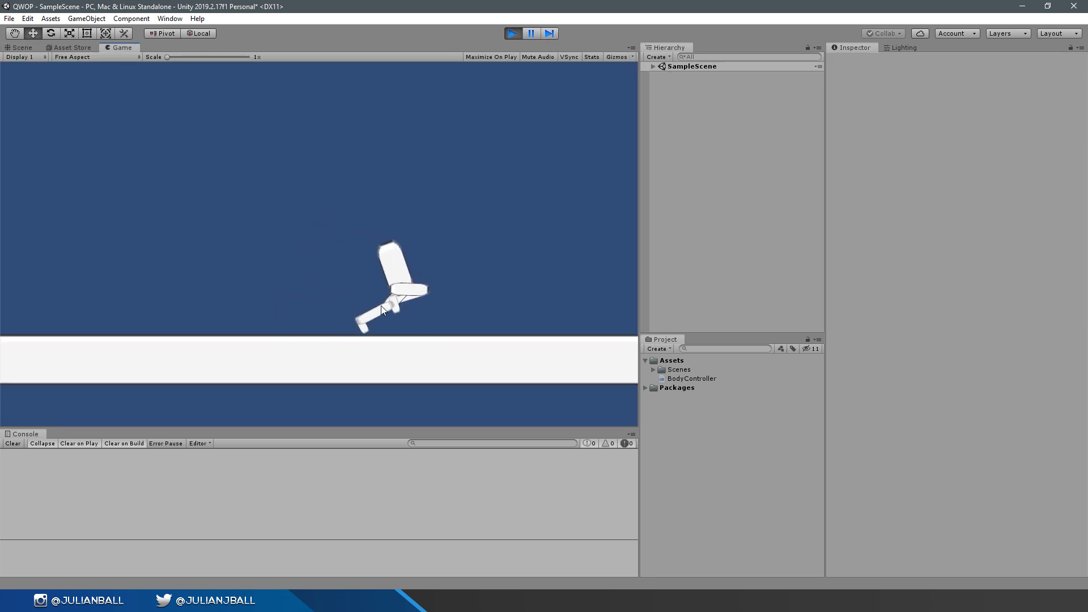
click(513, 32)
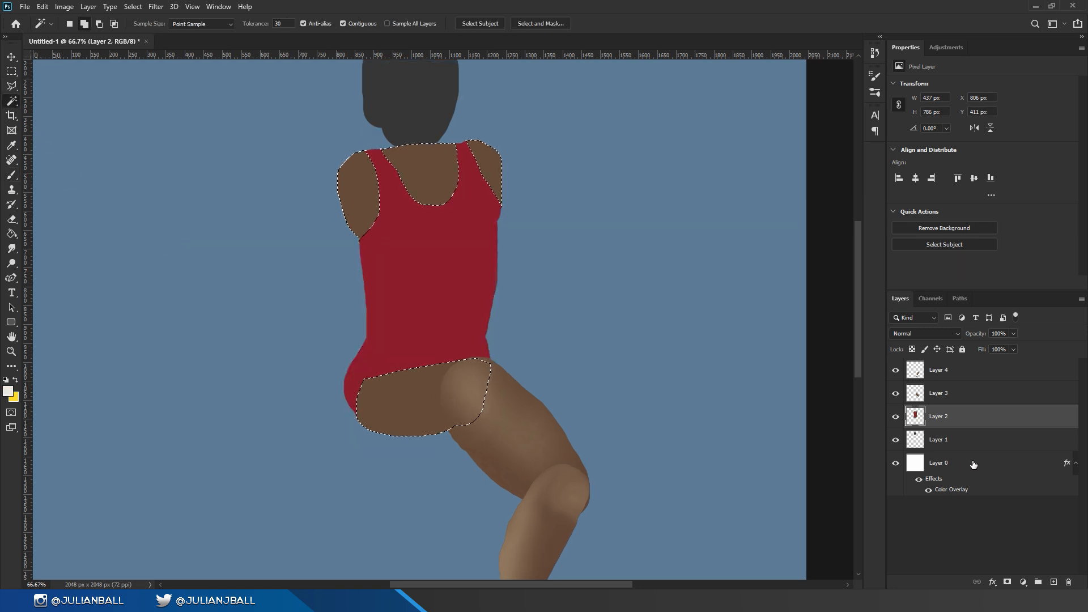
Pick a dark red foreground colour and brush shading onto the singlet's lower half on Layer 2.
click(12, 177)
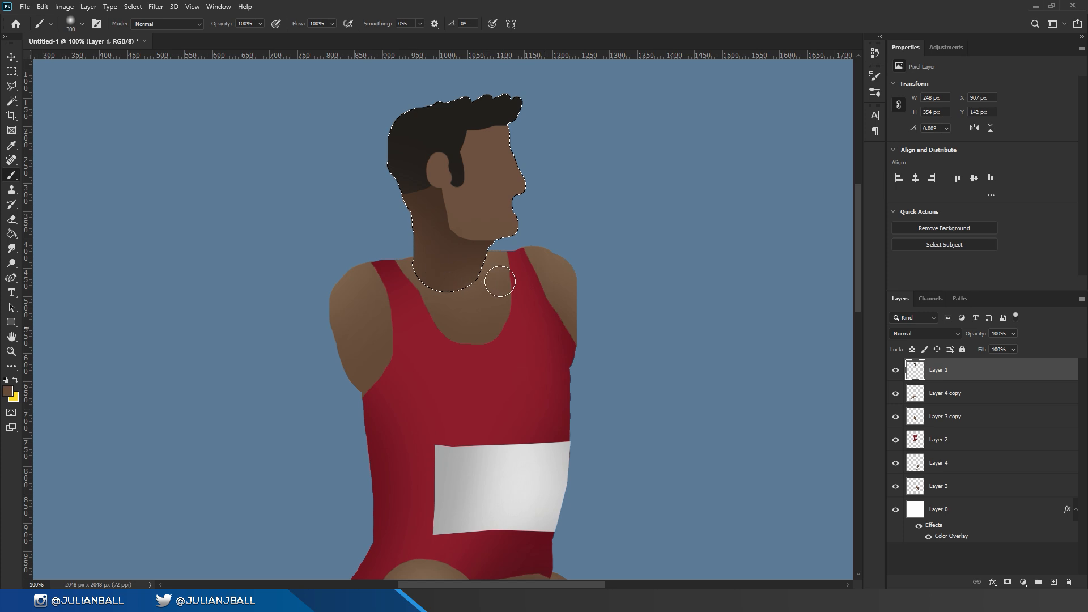
mouse_move(529, 209)
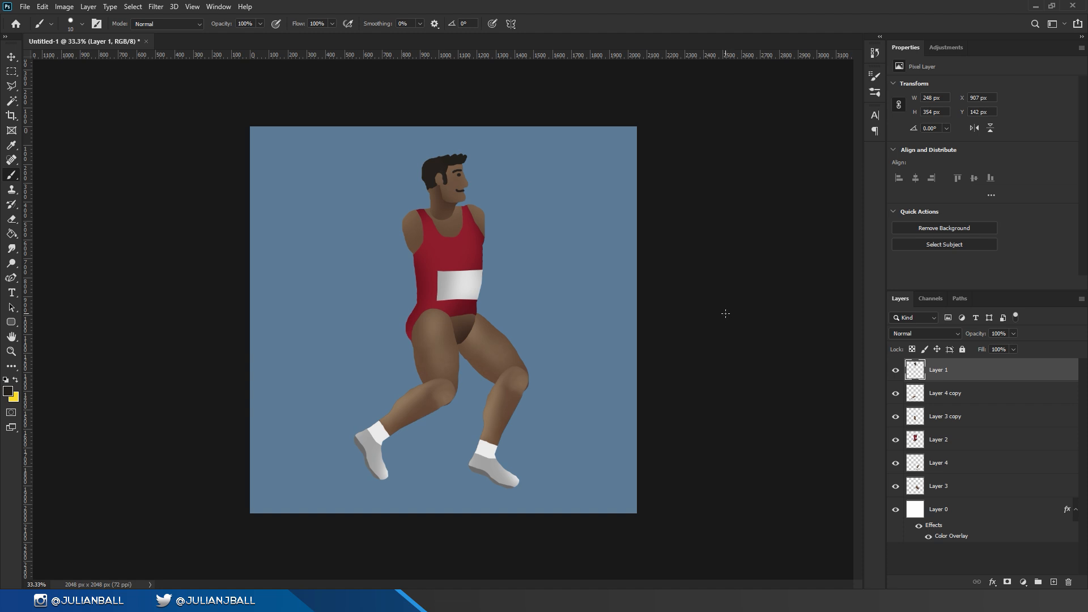
mouse_move(561, 298)
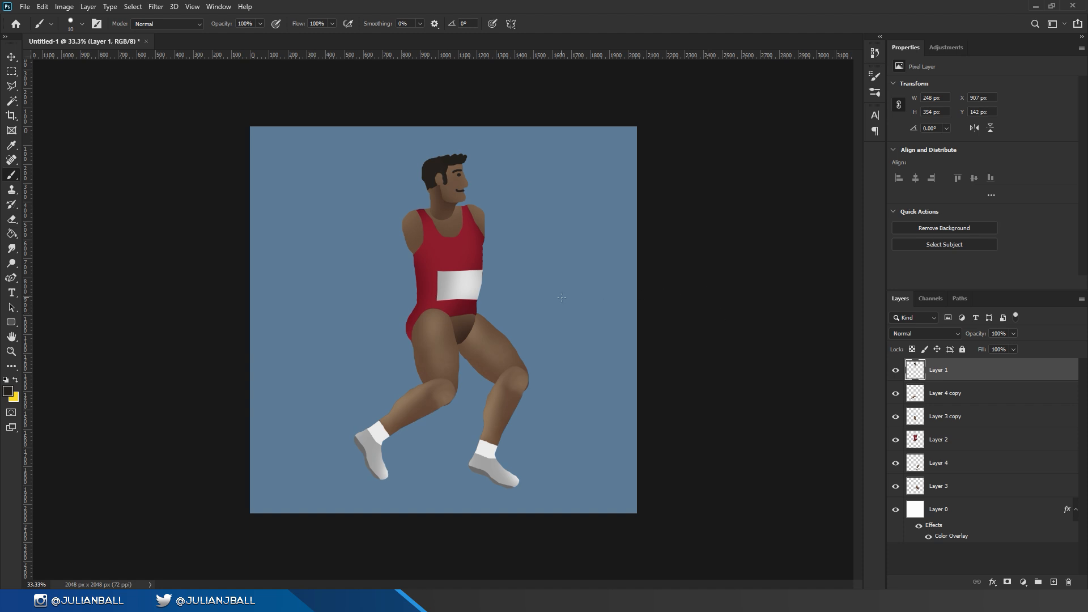
mouse_move(701, 319)
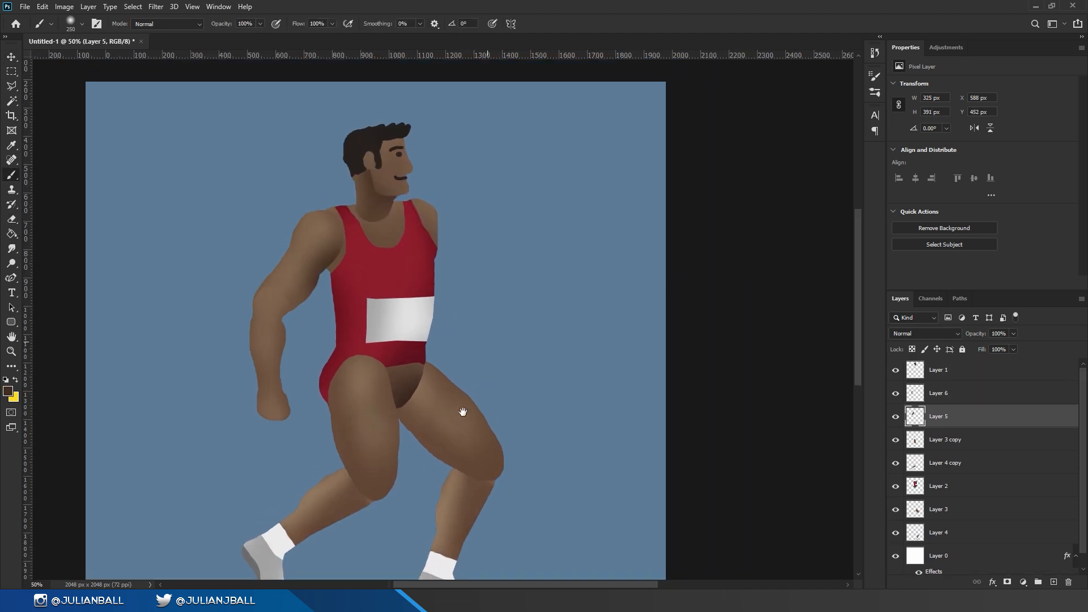
click(939, 486)
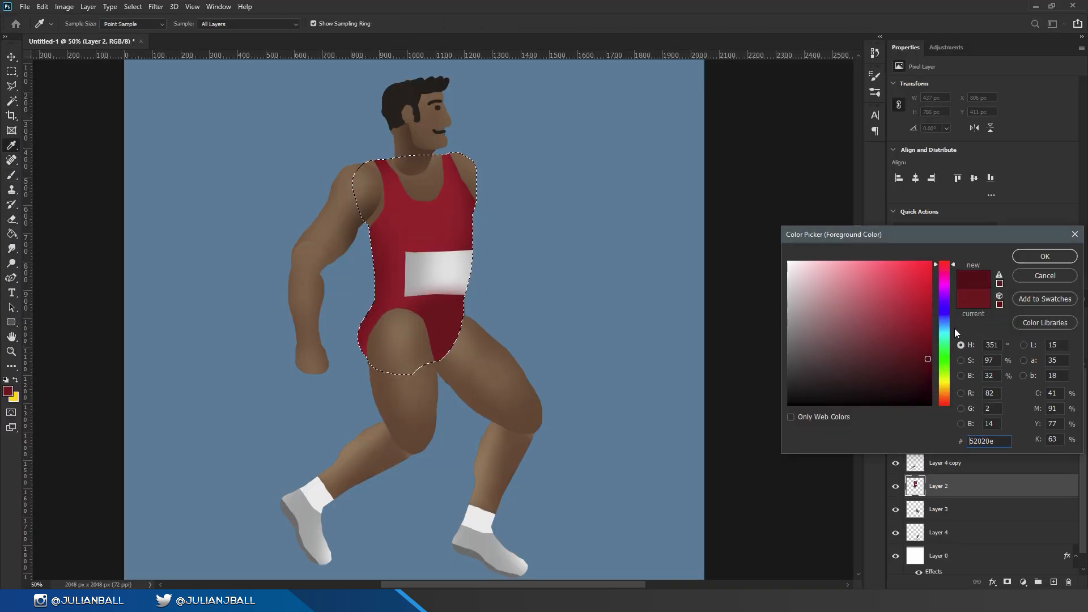
click(1044, 256)
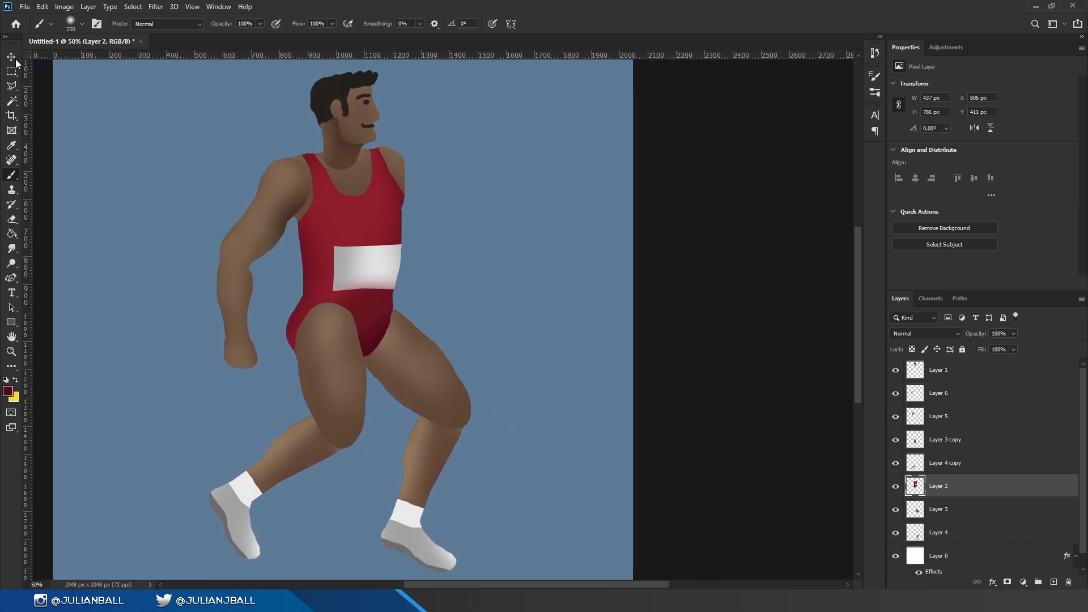
click(11, 56)
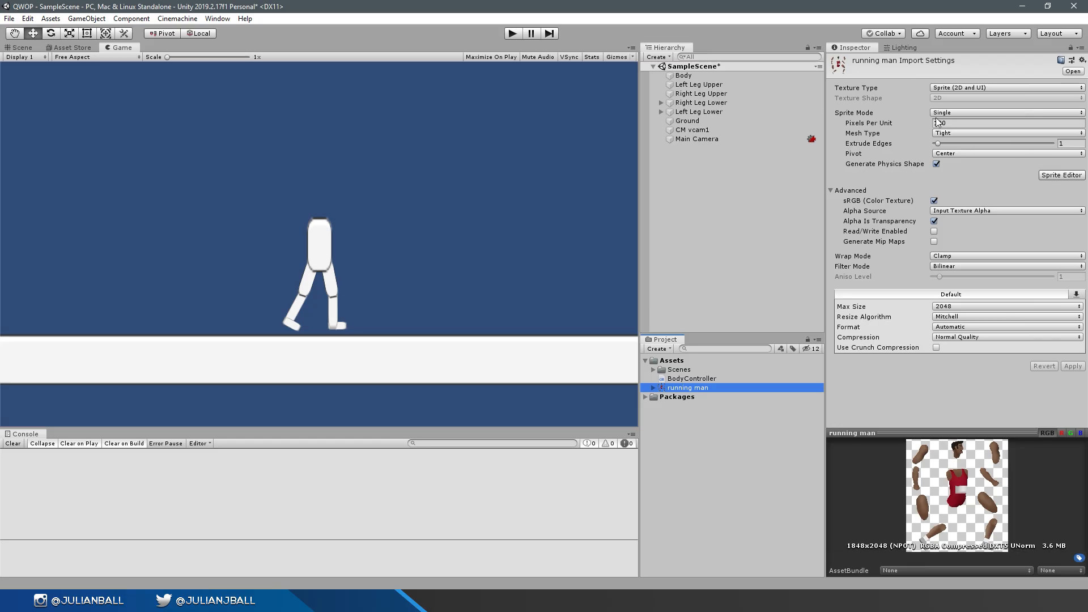
Assign the sliced running-man sprites, including the singlet torso, to the ragdoll and play-test the painted athlete.
click(1060, 174)
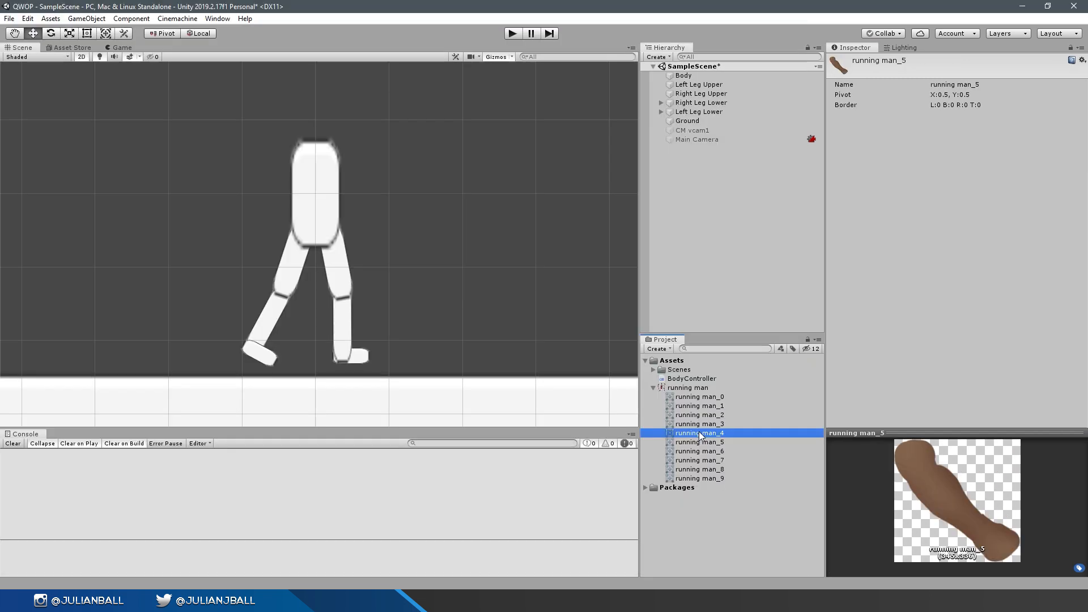
click(701, 432)
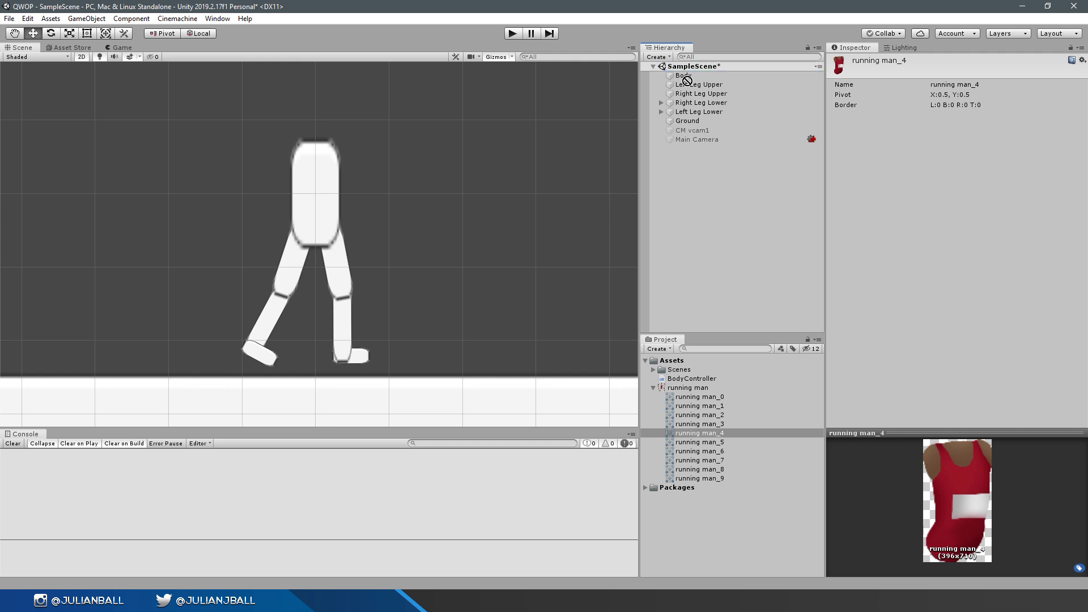
click(707, 84)
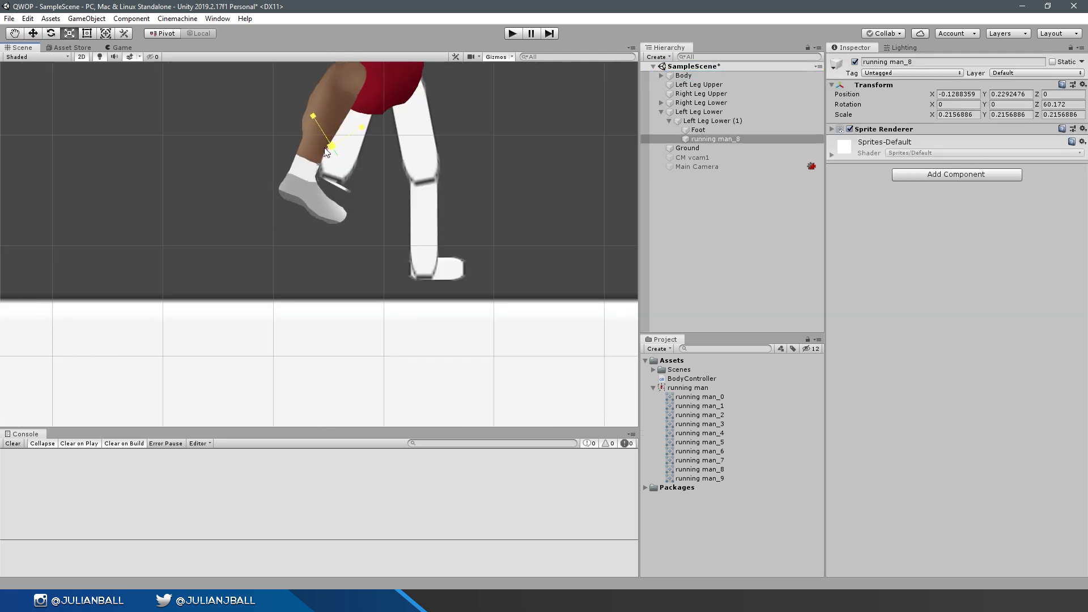
click(512, 33)
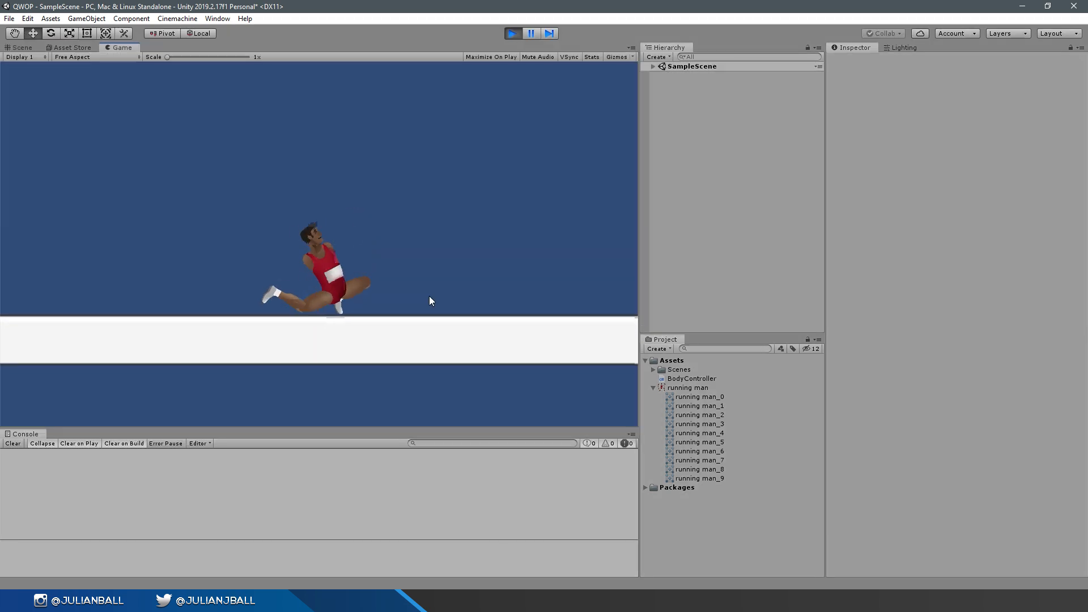
click(512, 33)
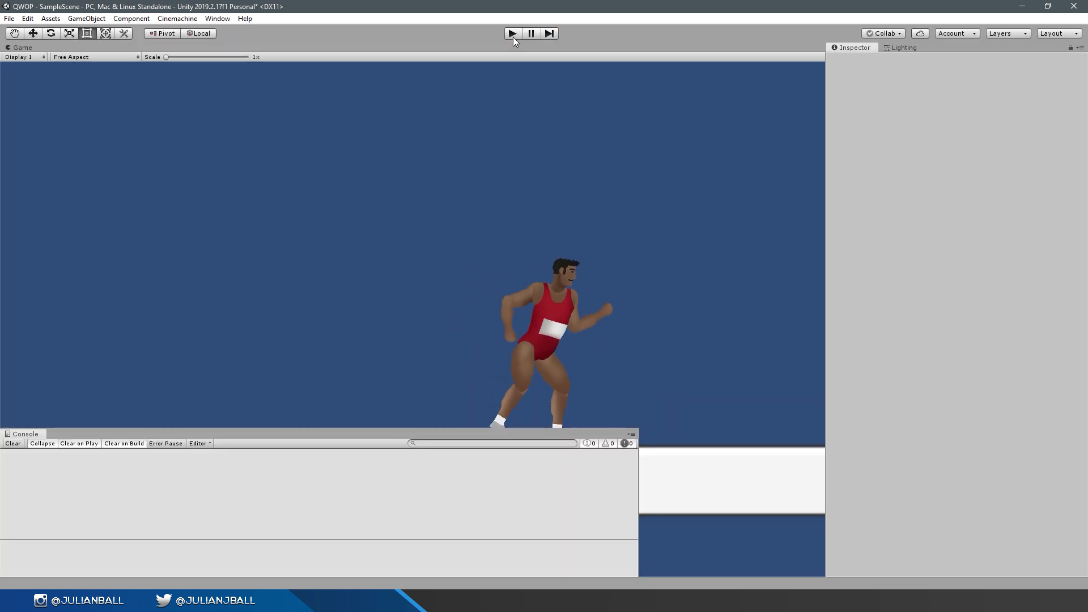
Stop the run, add a sprite object, check the Main Camera preview and open BodyController in Visual Studio.
click(656, 57)
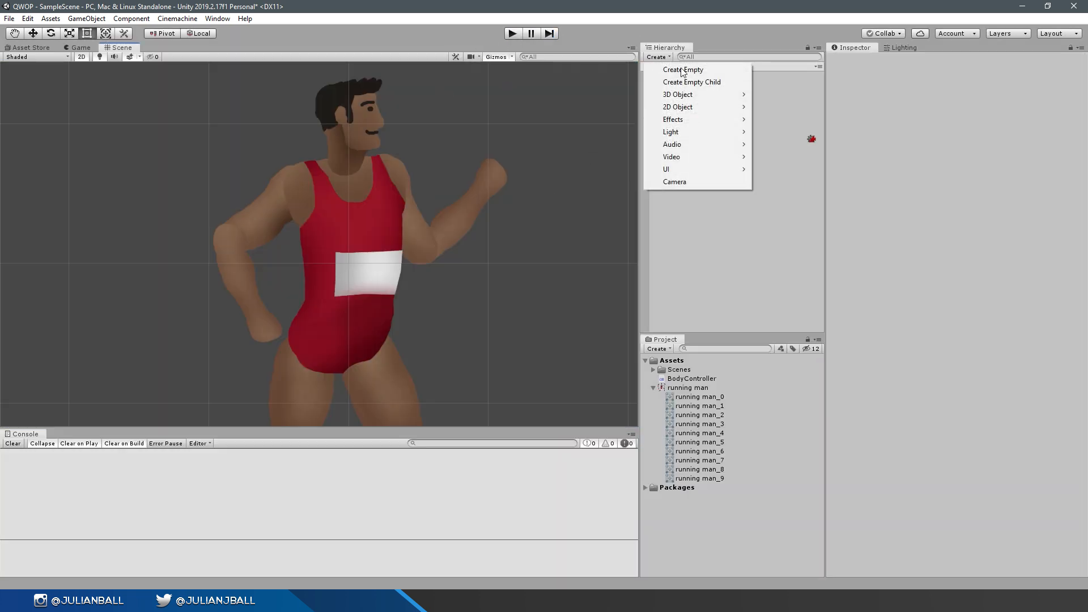
mouse_move(697, 144)
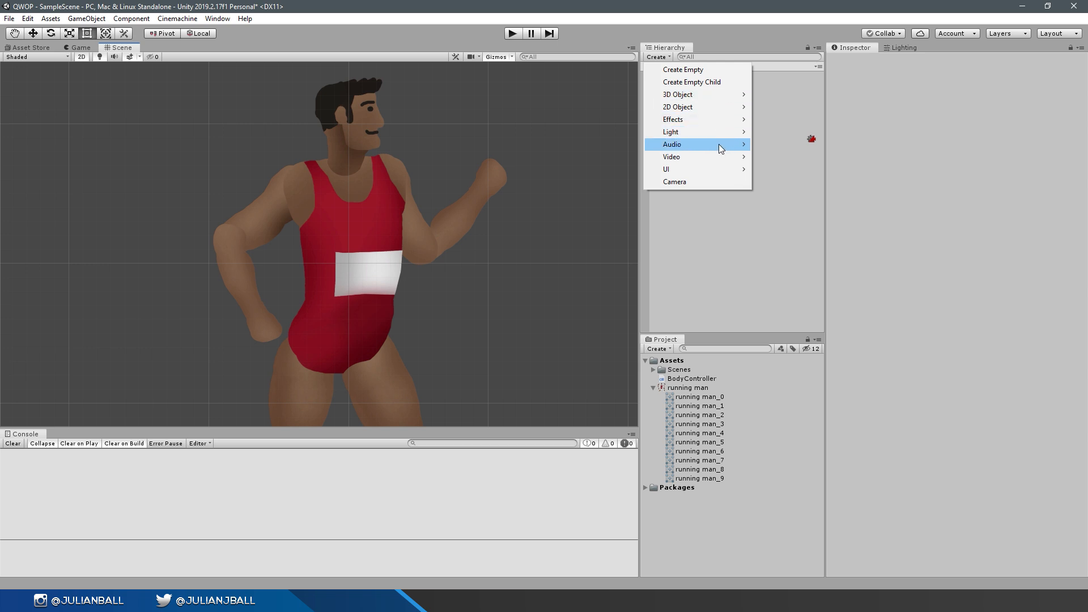
click(665, 168)
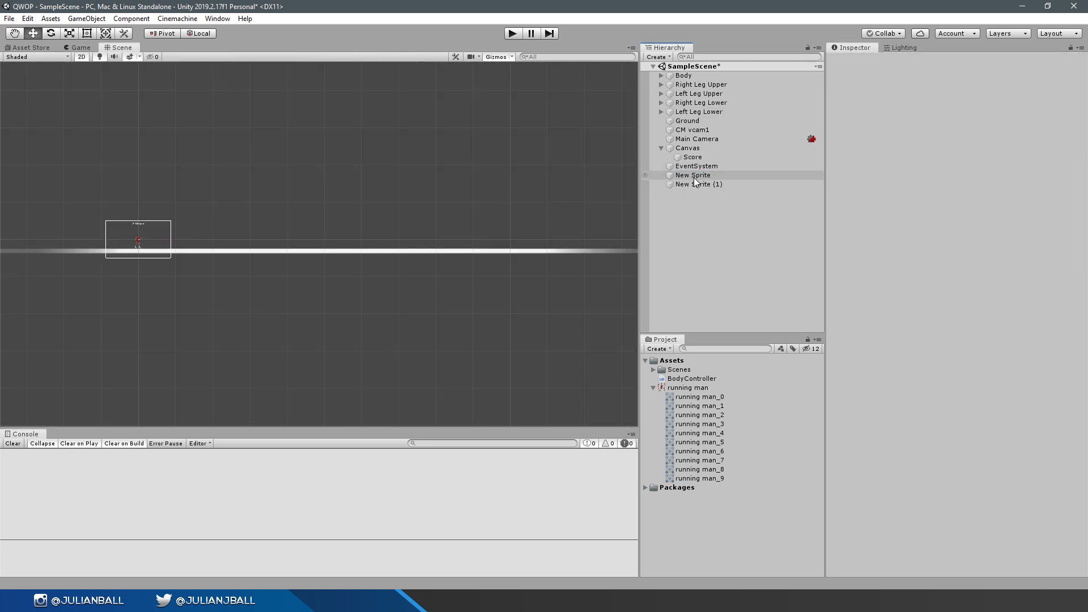
click(696, 138)
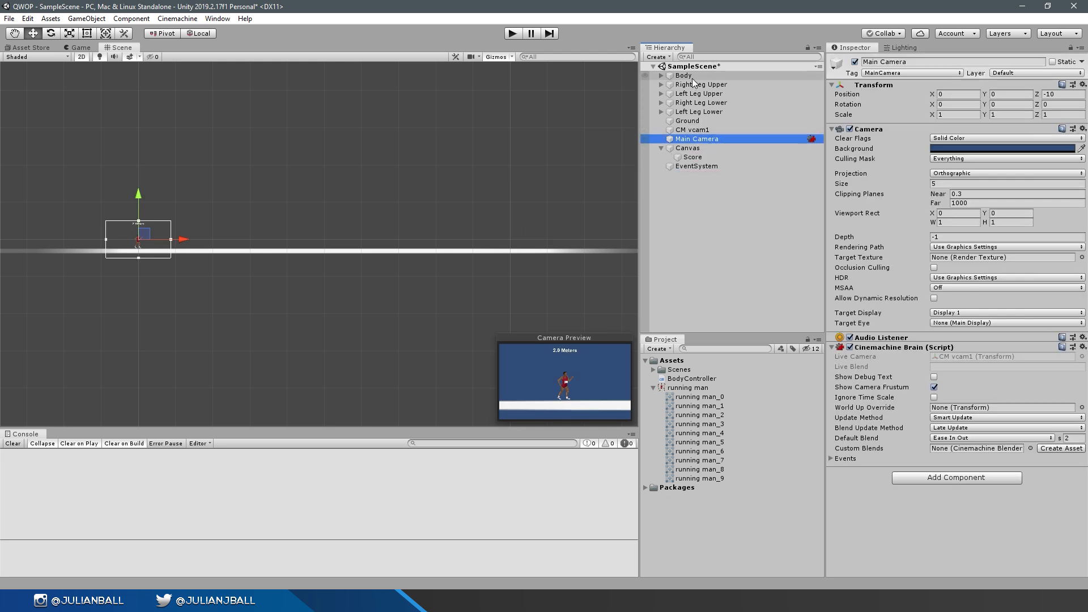
click(683, 74)
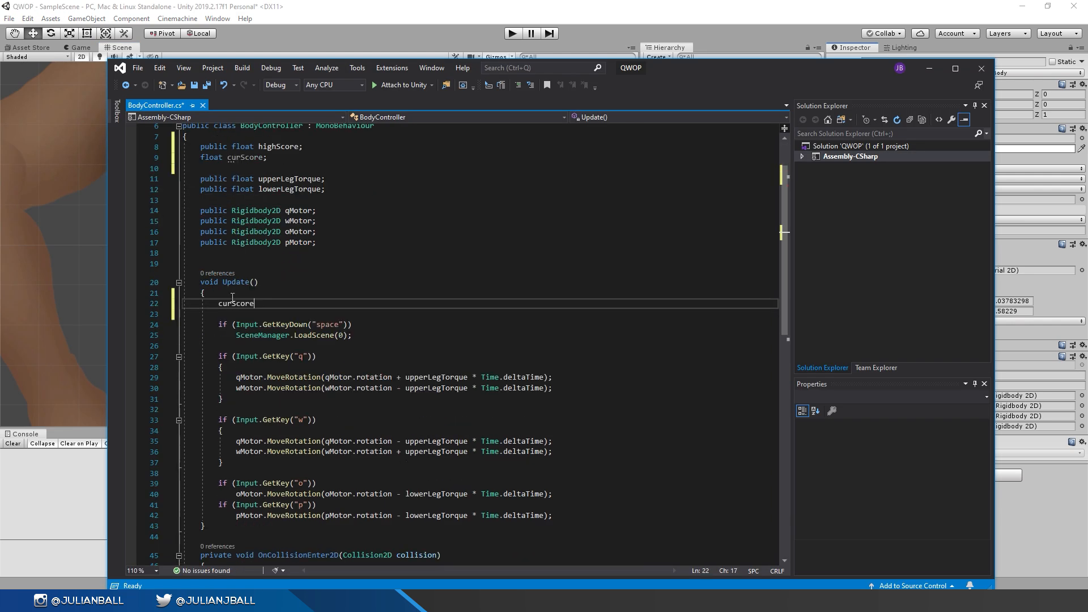
Set curScore from transform.position.x and write UpdateUI showing highScore followed by meters.
text(= transform.p)
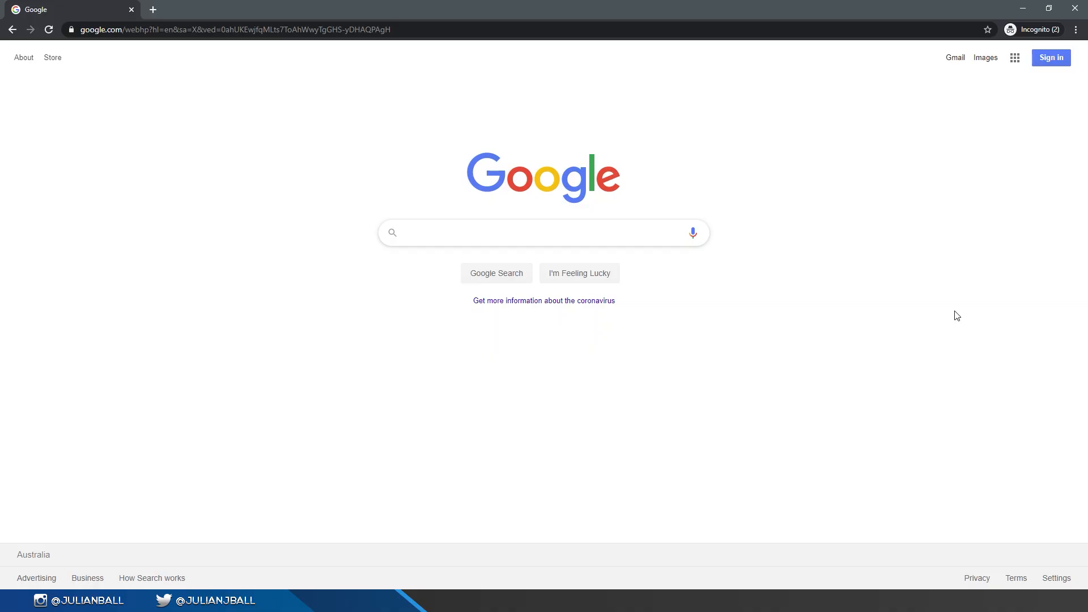
text(uyni)
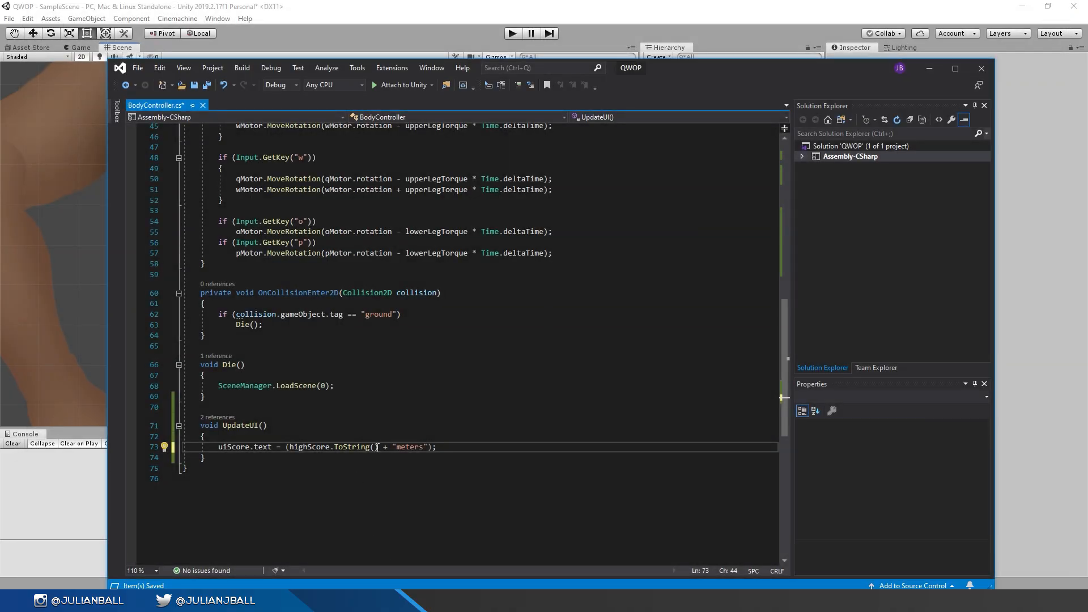
Save the score script and return to Unity to add the Background sprite.
click(513, 33)
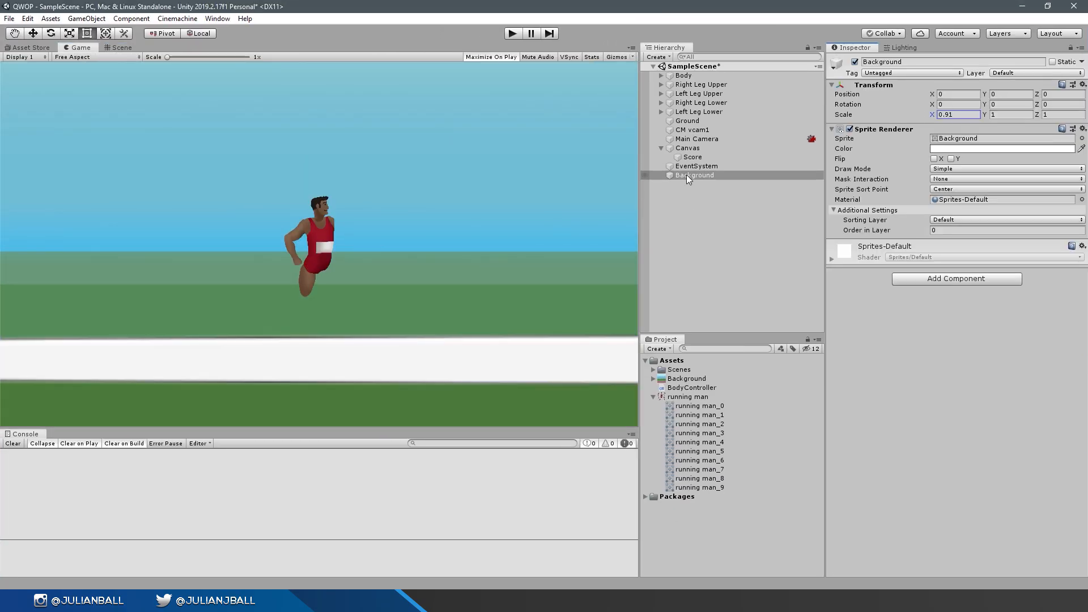
Swap the Ground sprite for the red track image and reposition the white posts along it by Position X.
click(686, 120)
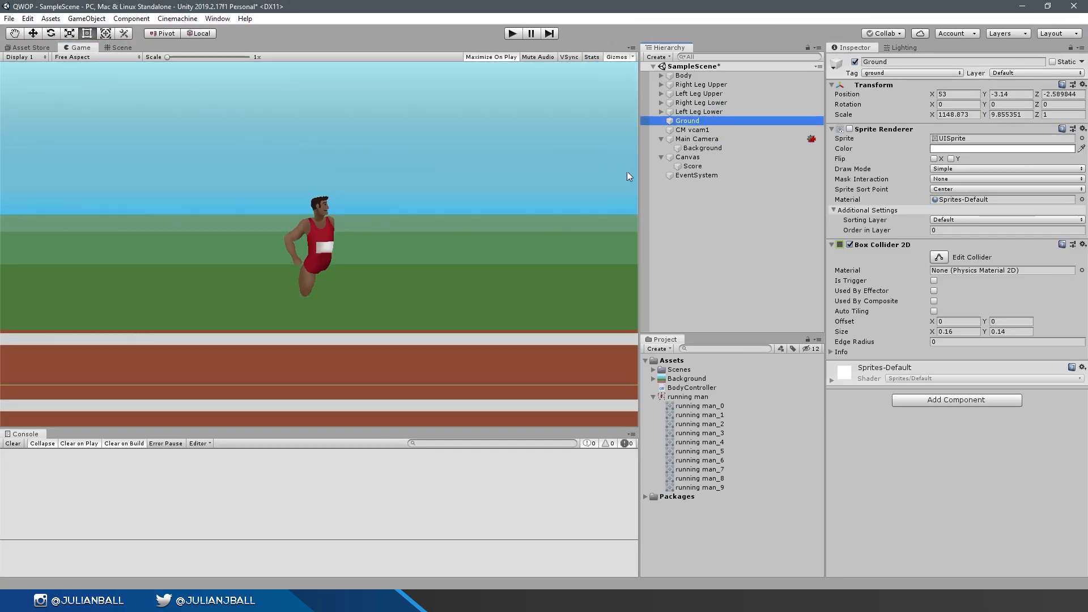
click(512, 33)
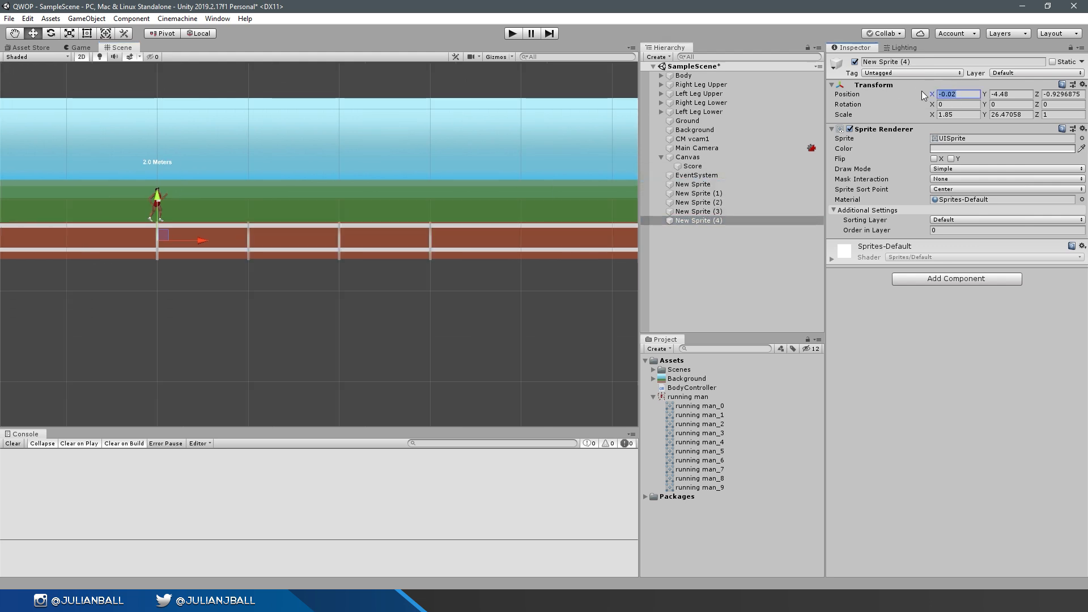
text(5)
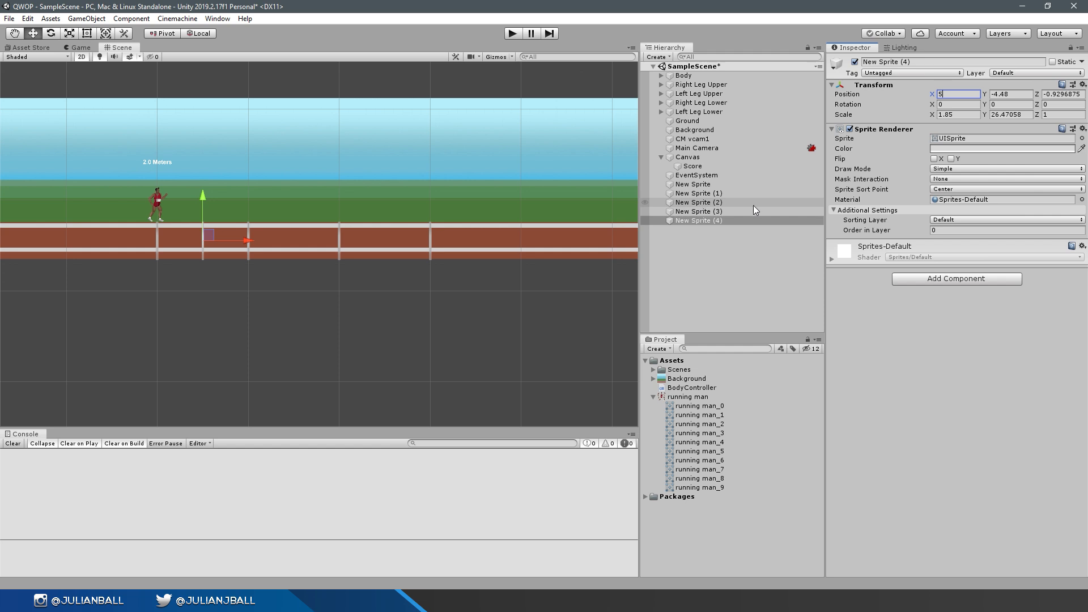
click(513, 33)
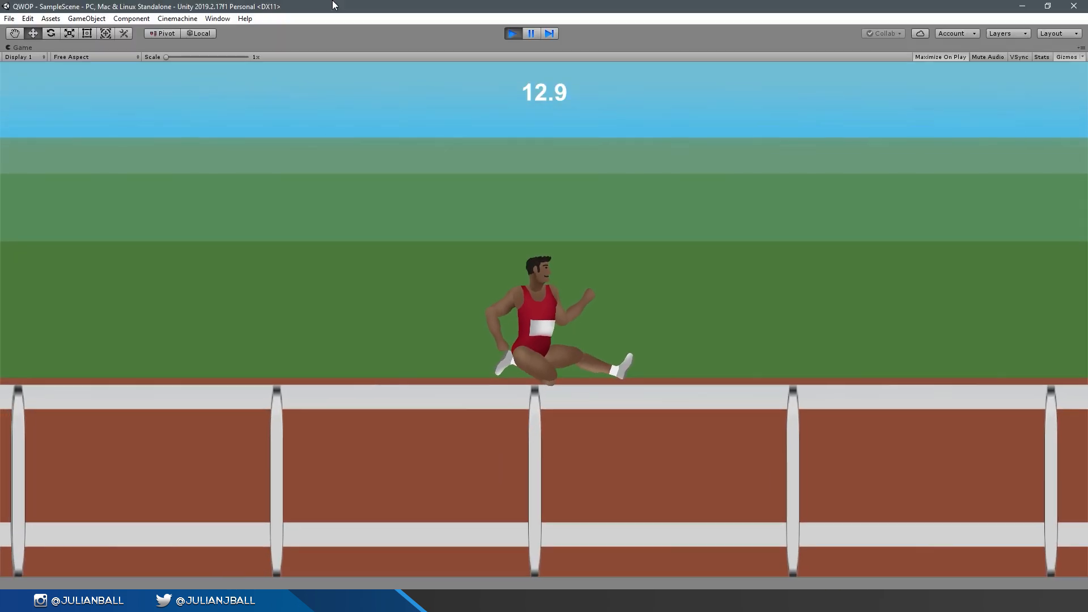
mouse_move(677, 133)
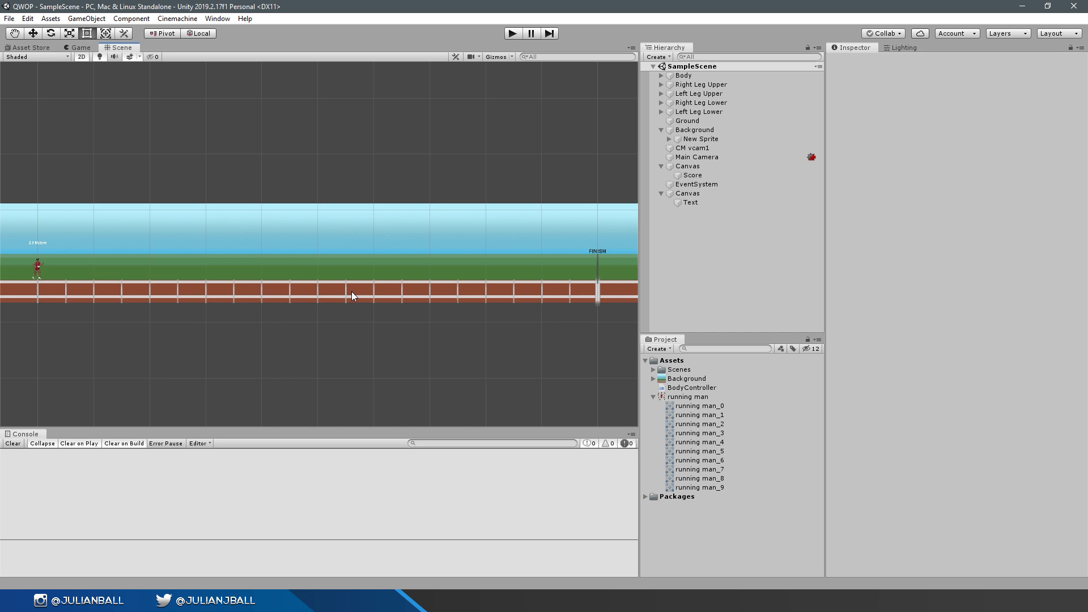
mouse_move(491, 261)
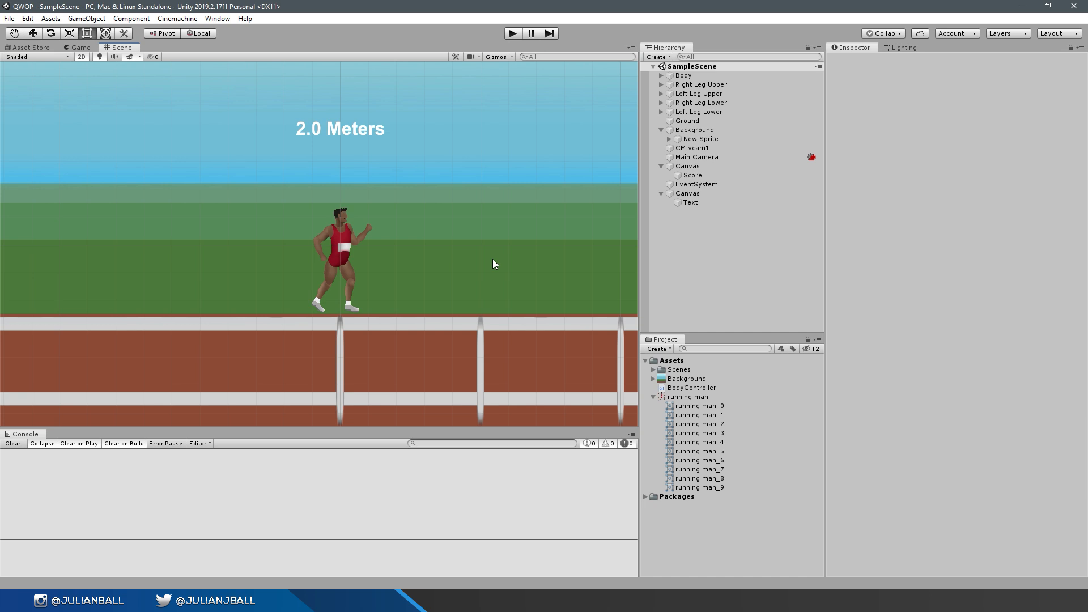
mouse_move(333, 378)
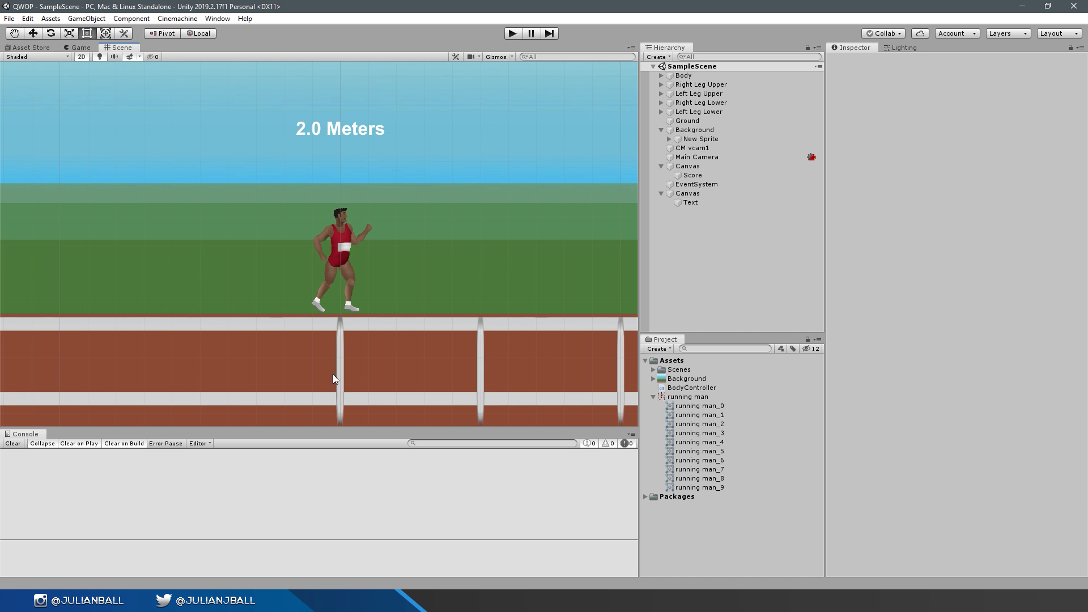
mouse_move(316, 183)
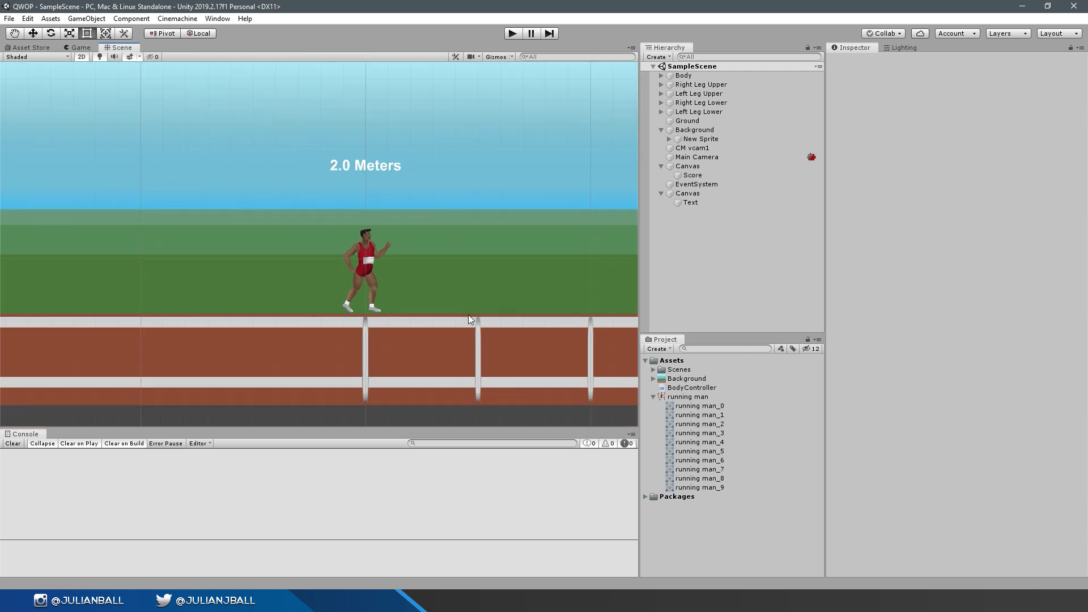
scroll(down, 3)
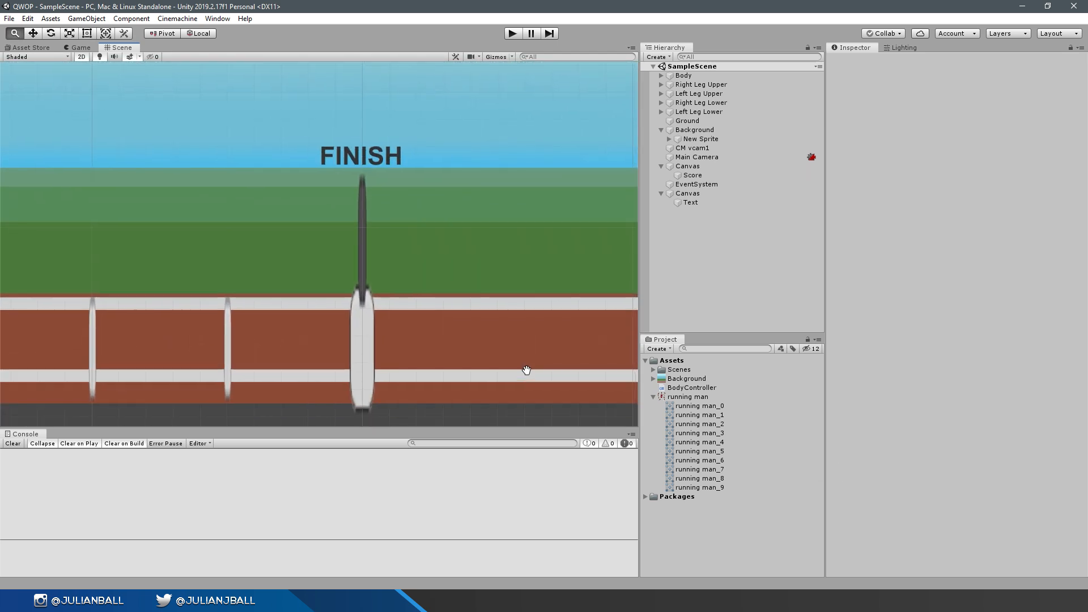
scroll(down, 3)
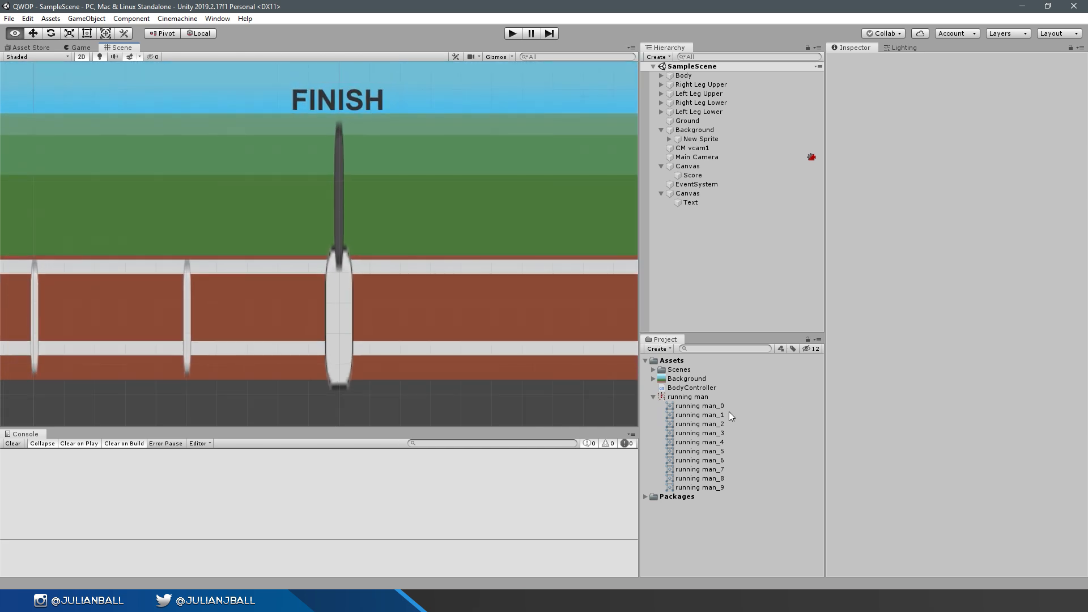
scroll(down, 3)
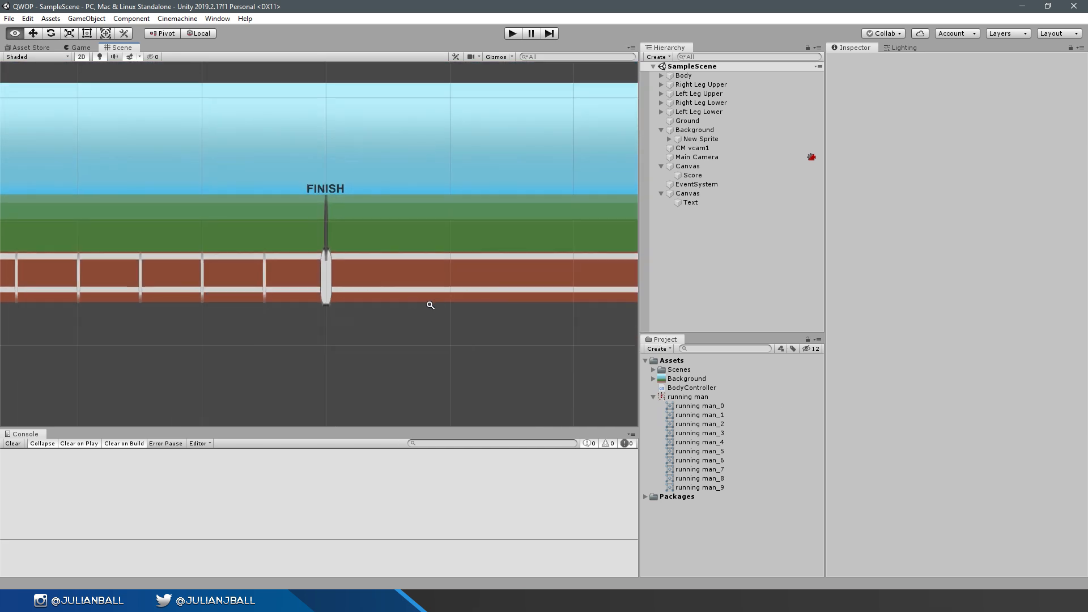